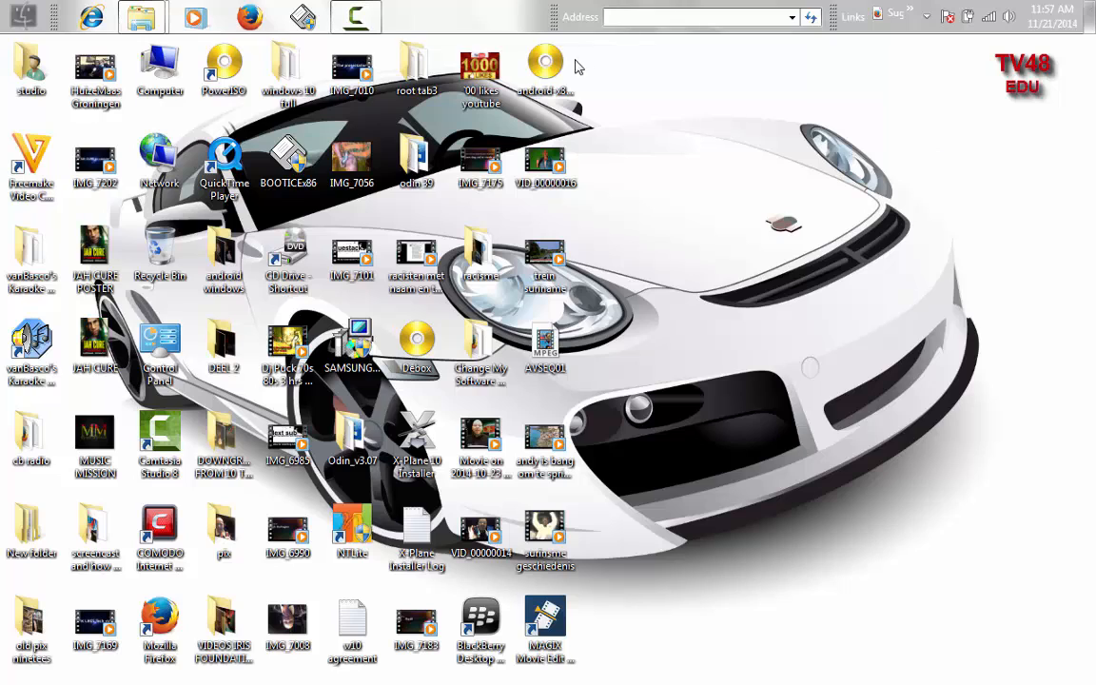
# Step: Launch PowerISO from its folder under All Programs in the Start Menu
pyautogui.click(545, 67)
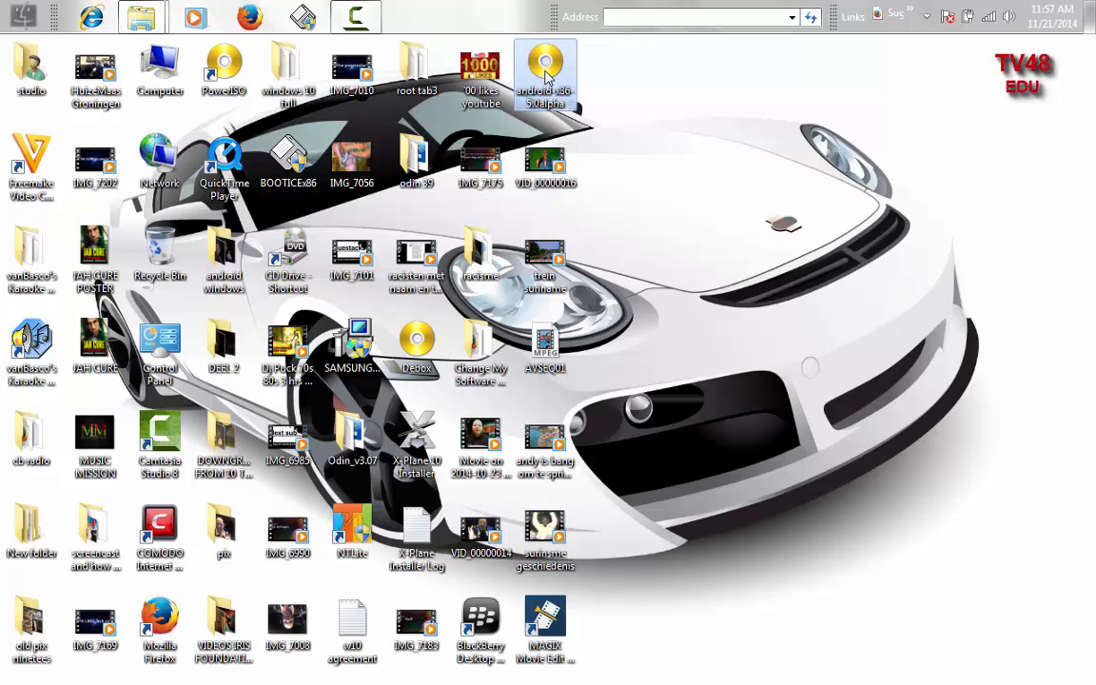
pyautogui.moveTo(673, 169)
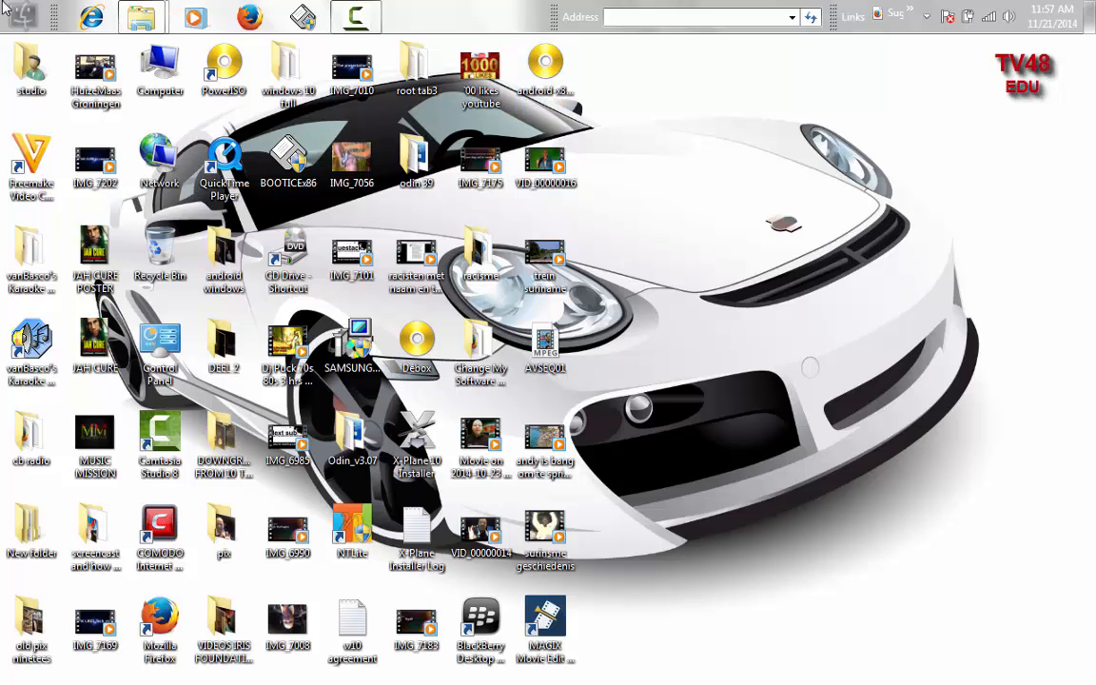
pyautogui.click(18, 15)
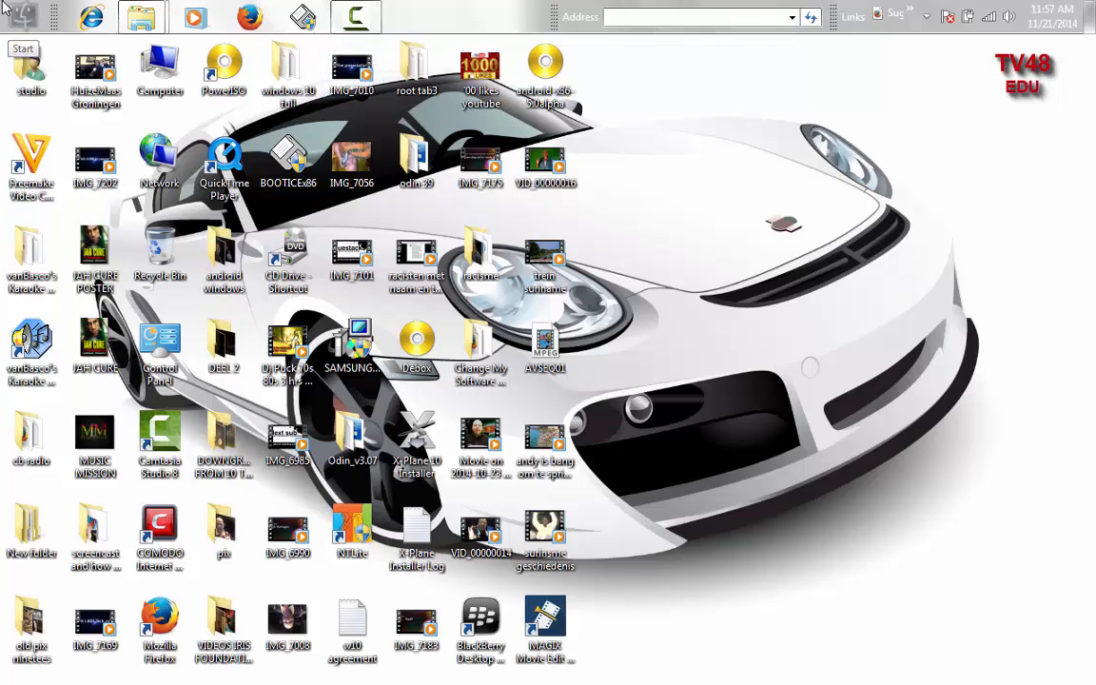
pyautogui.click(23, 16)
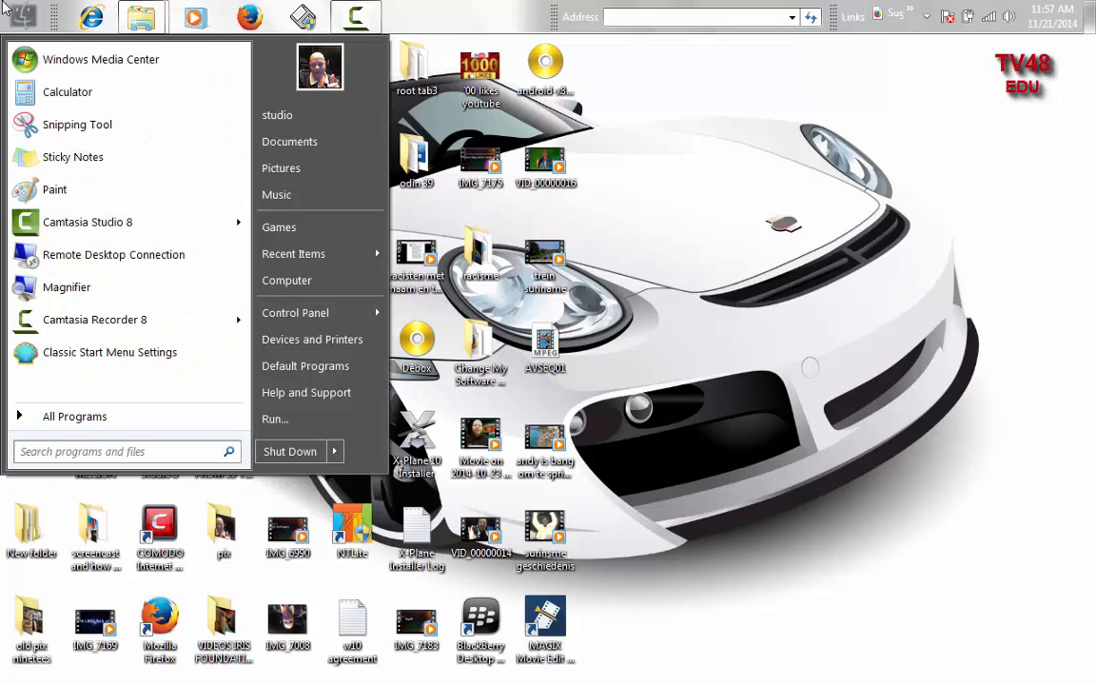
pyautogui.moveTo(74, 415)
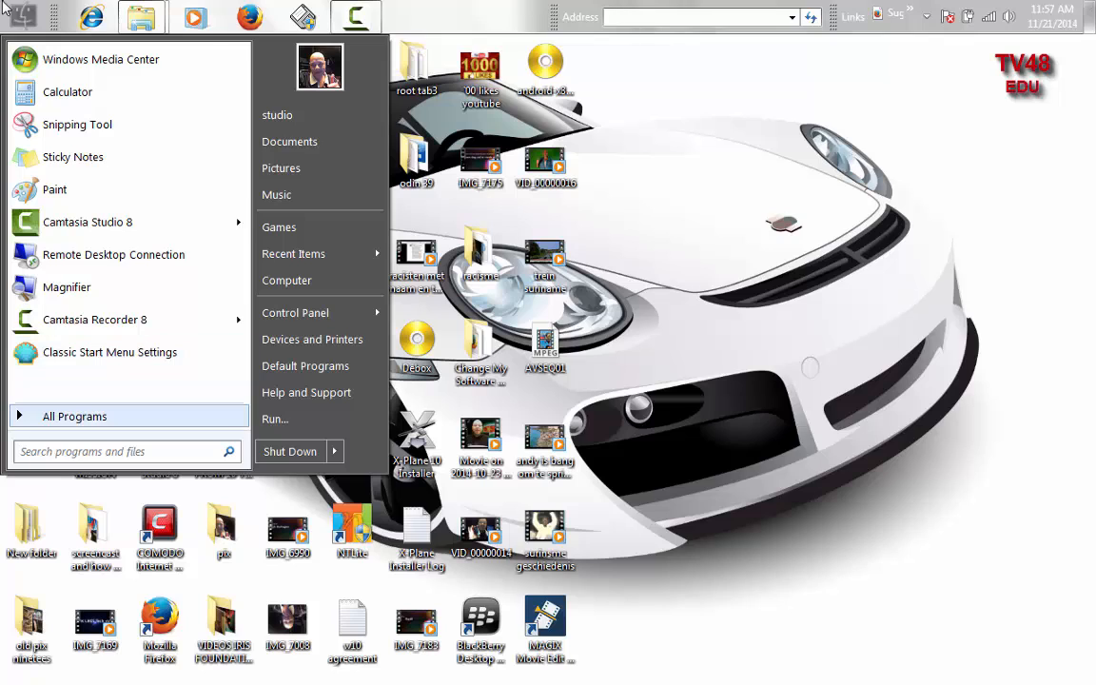
pyautogui.click(75, 416)
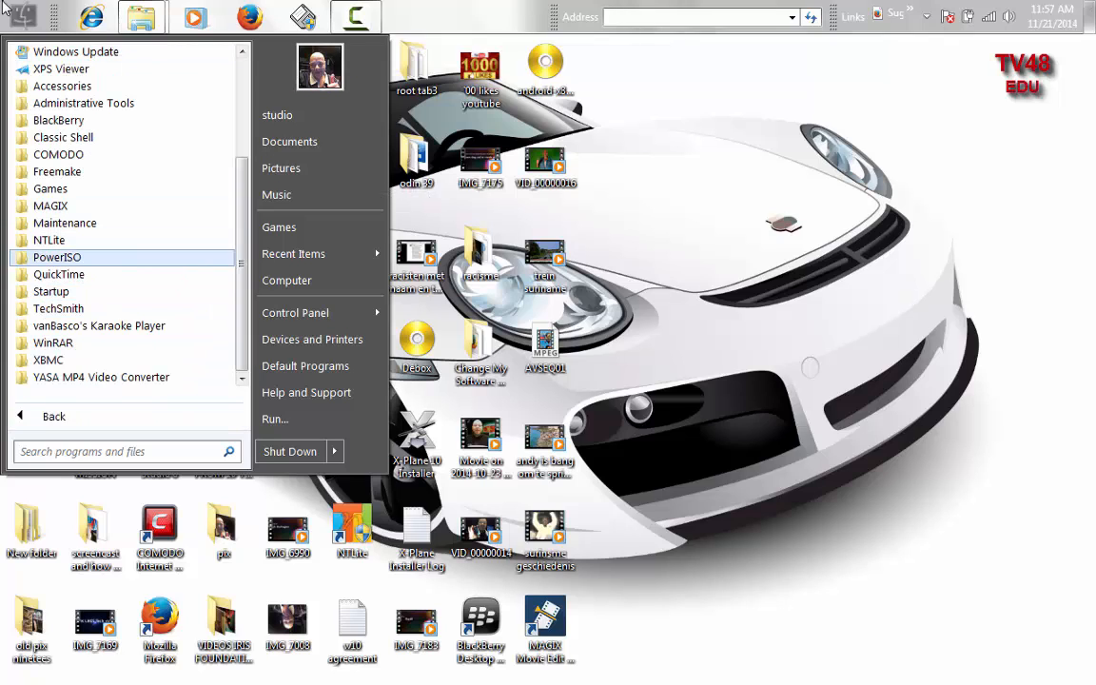
pyautogui.click(56, 257)
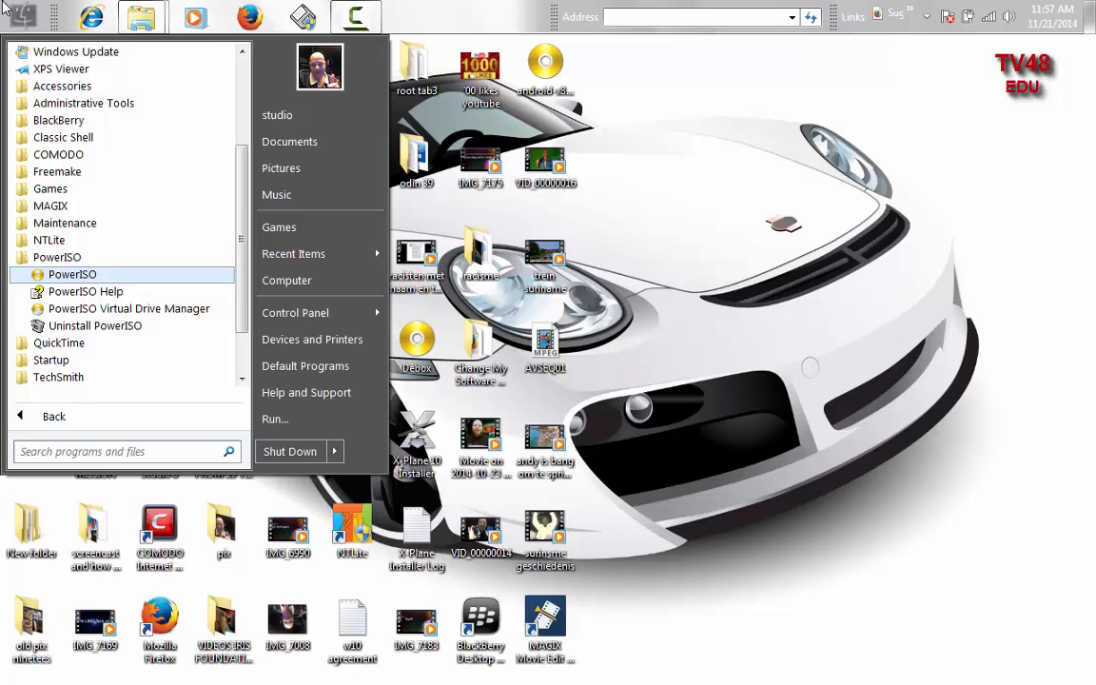
pyautogui.click(23, 17)
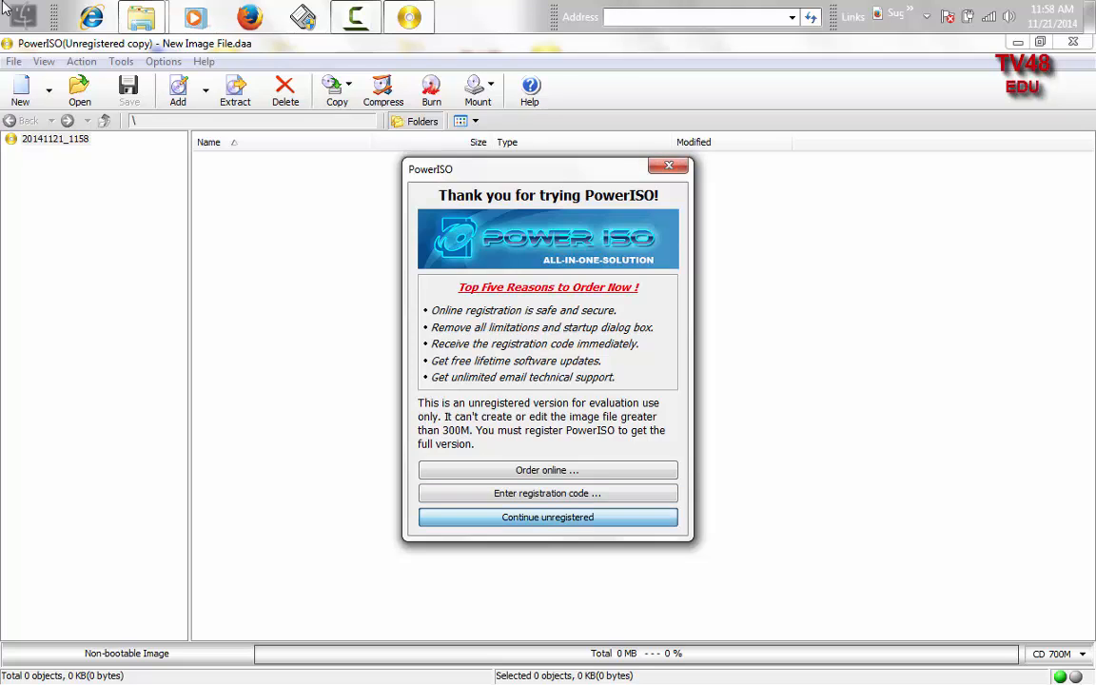
# Step: Continue unregistered, check the About box showing version 4.9, then exit PowerISO
pyautogui.click(547, 517)
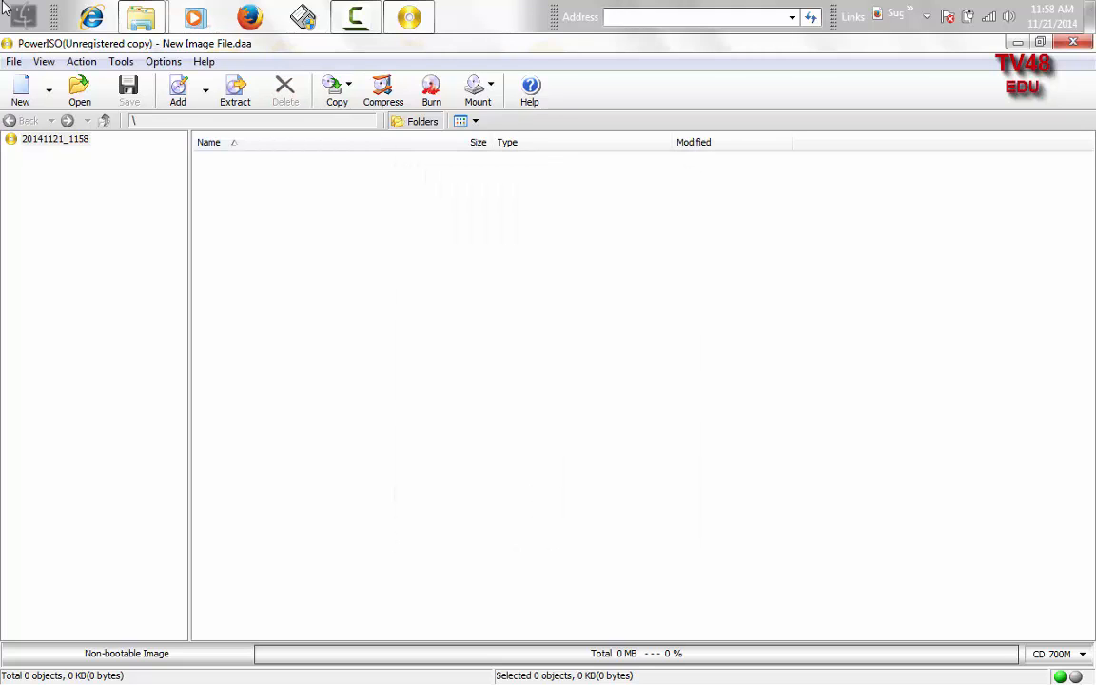
pyautogui.click(204, 61)
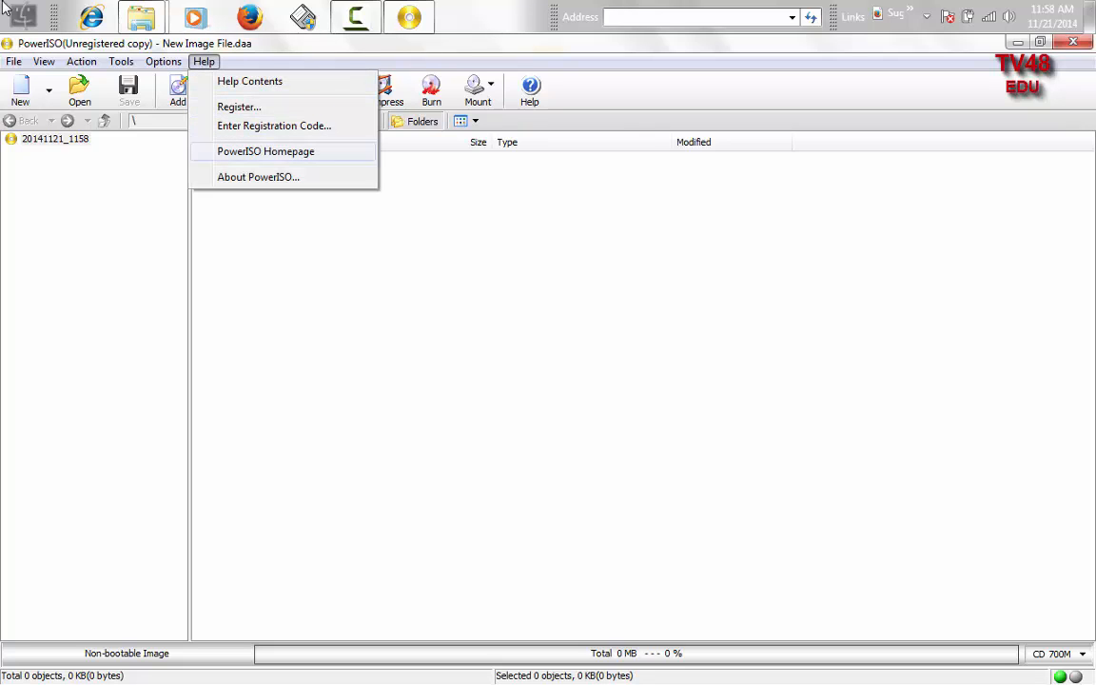
pyautogui.click(257, 176)
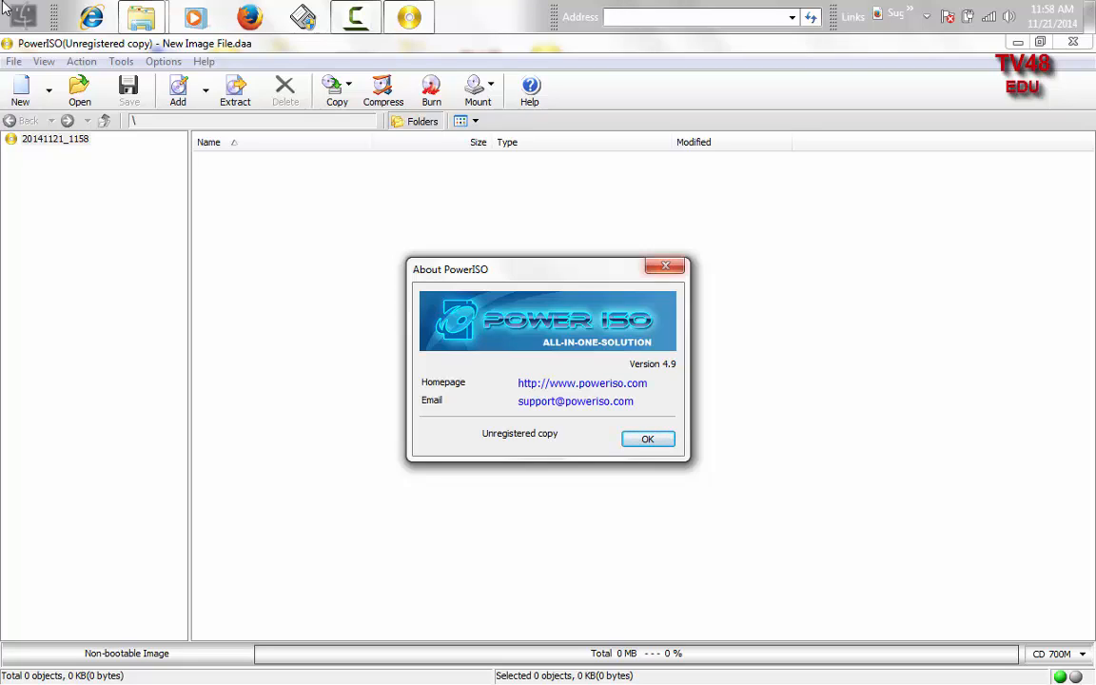
pyautogui.click(646, 438)
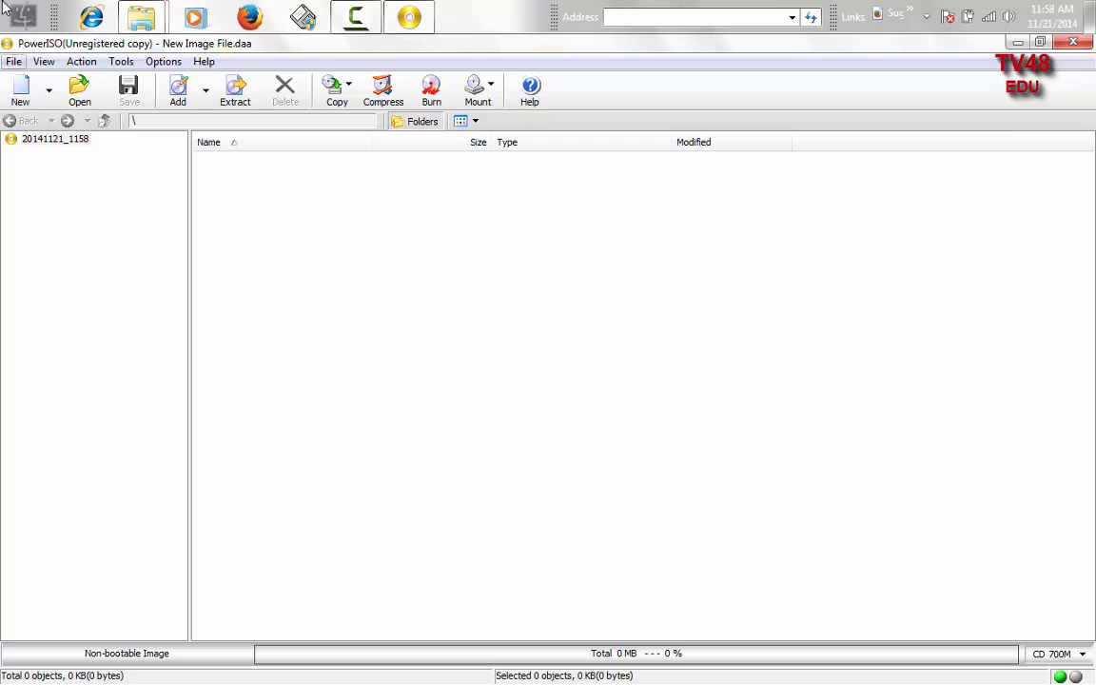
pyautogui.click(14, 61)
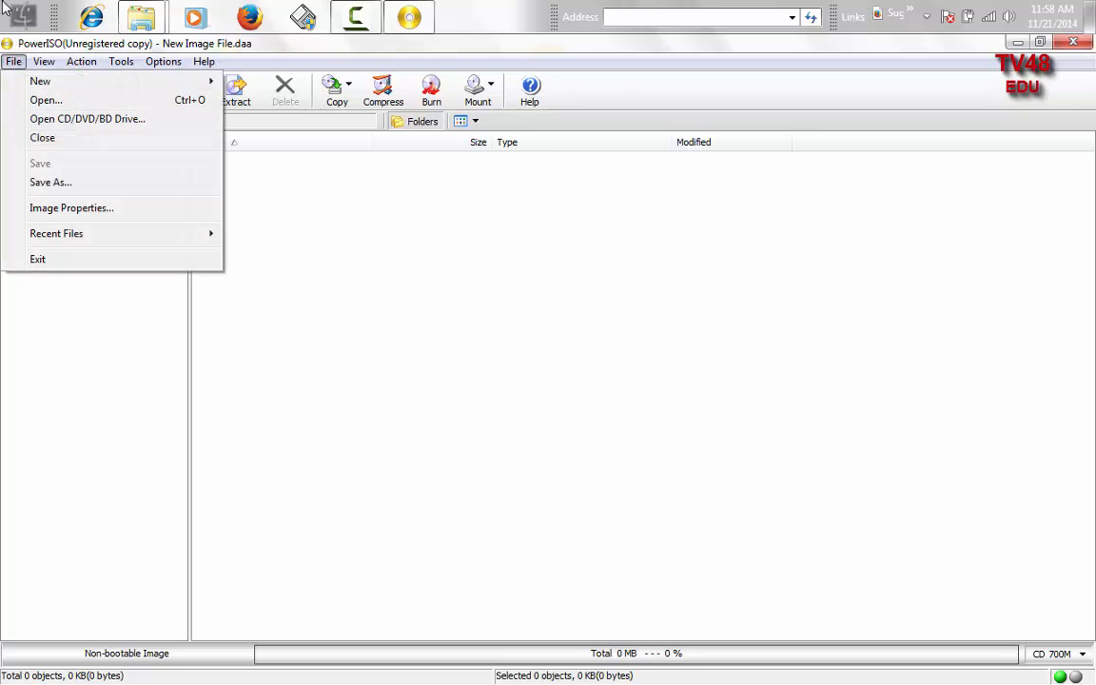
pyautogui.click(120, 61)
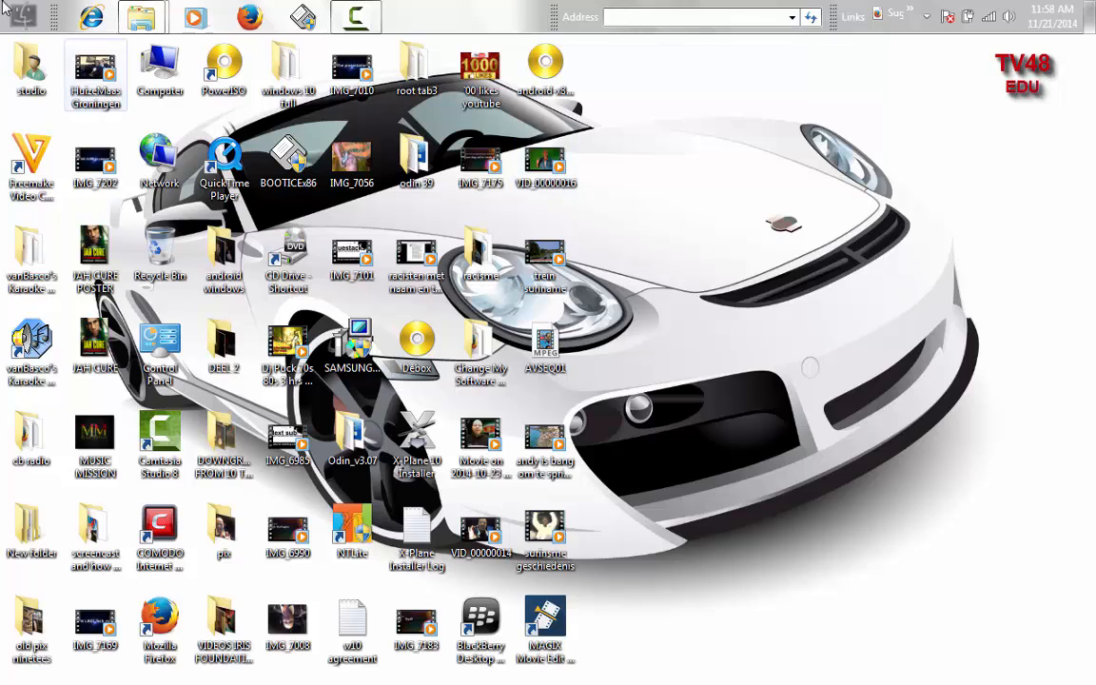
# Step: Run PowerISO again through its desktop shortcut's right-click menu
pyautogui.click(223, 69)
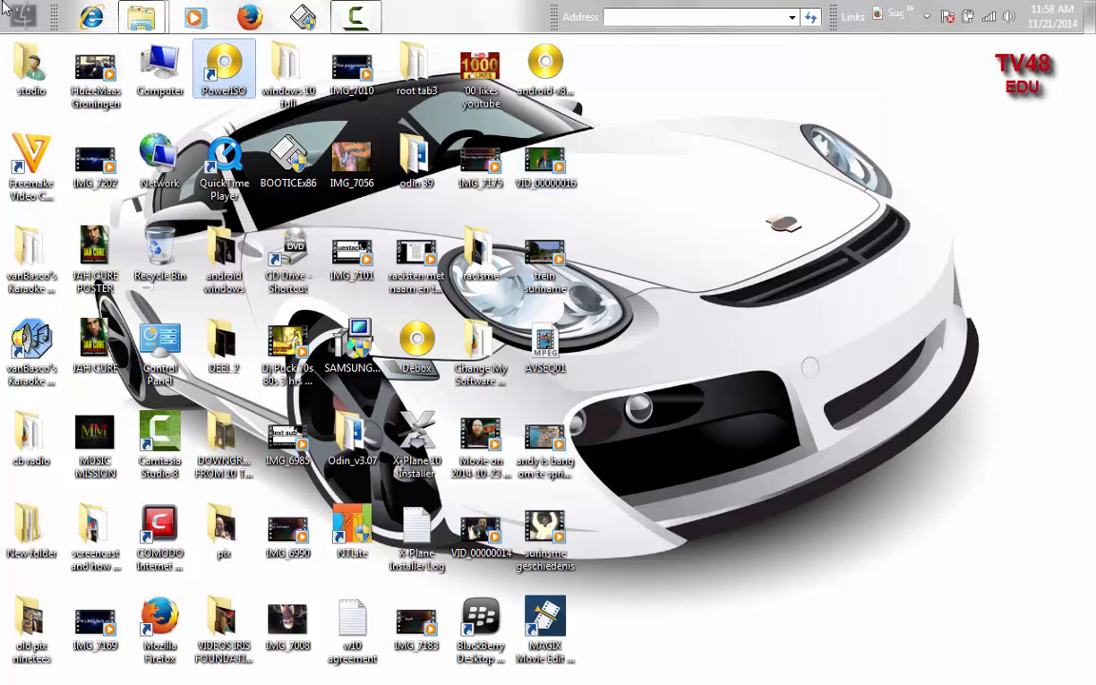
pyautogui.rightClick(224, 69)
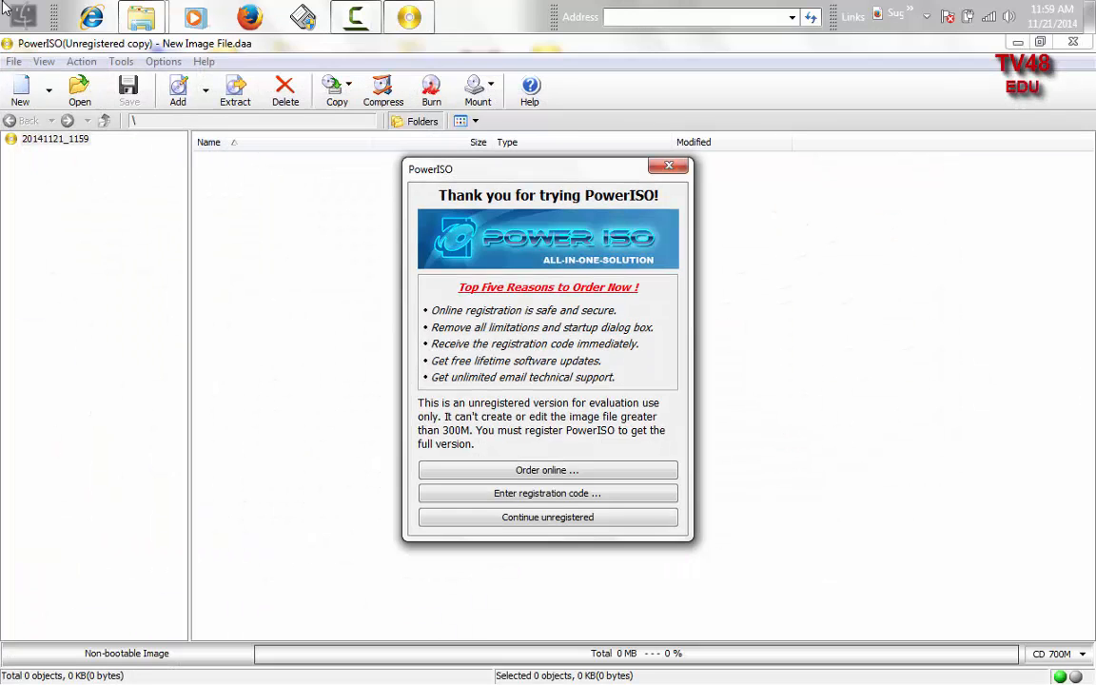
# Step: Continue unregistered and start Create Bootable USB Drive for the 16 GB flash disk
pyautogui.click(547, 516)
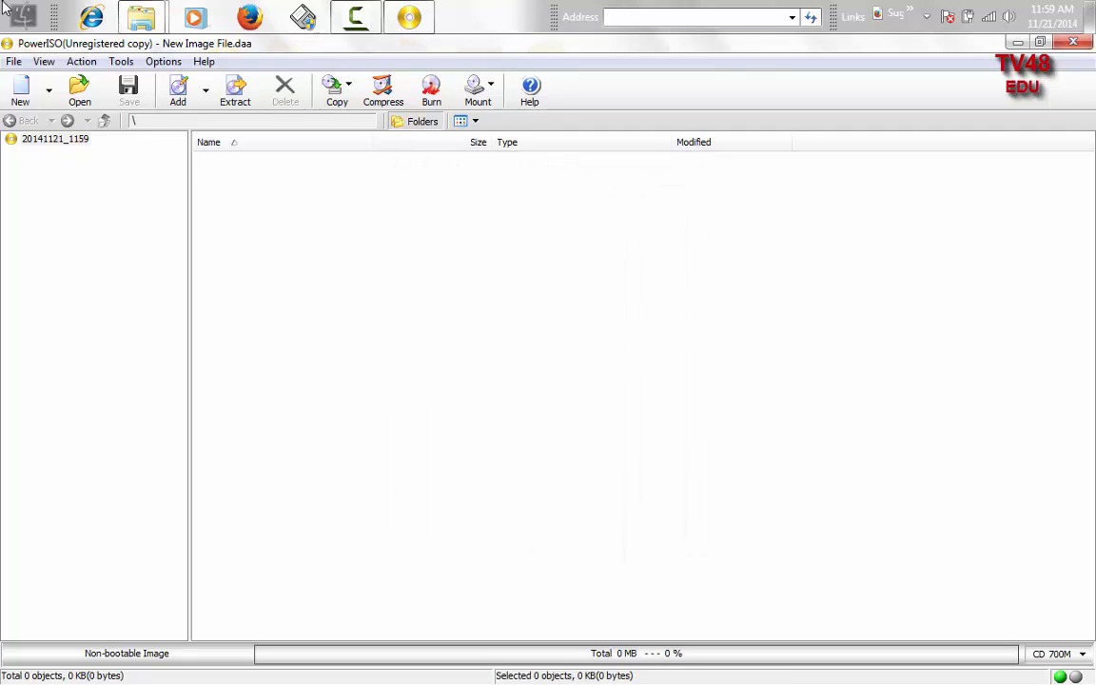
pyautogui.click(163, 61)
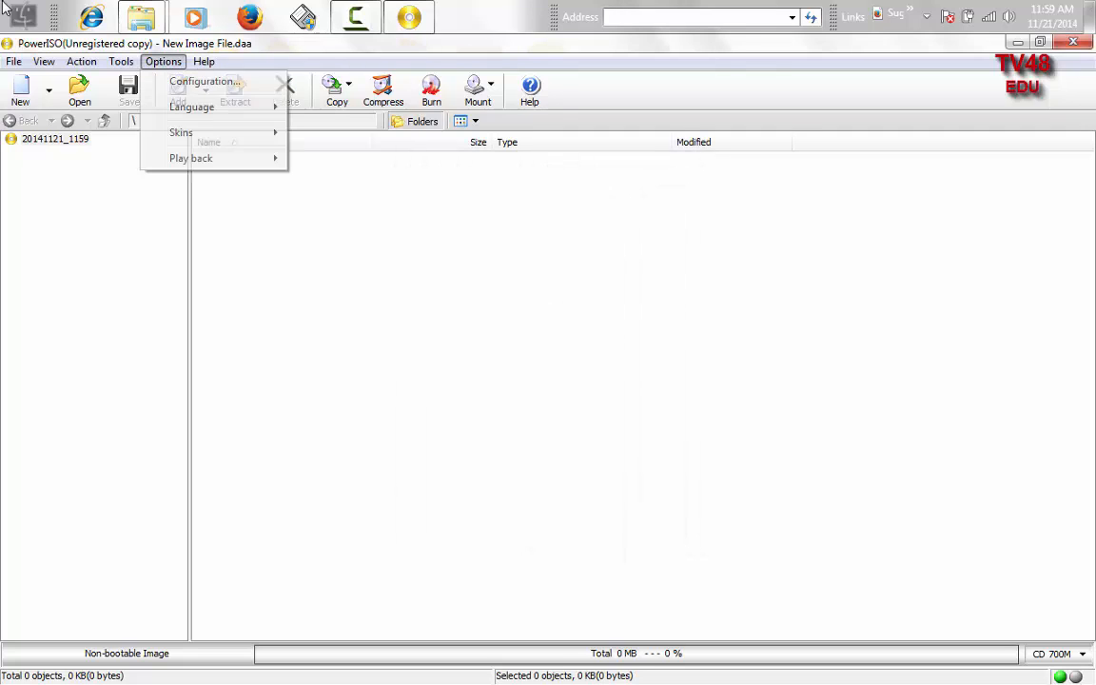
pyautogui.click(121, 61)
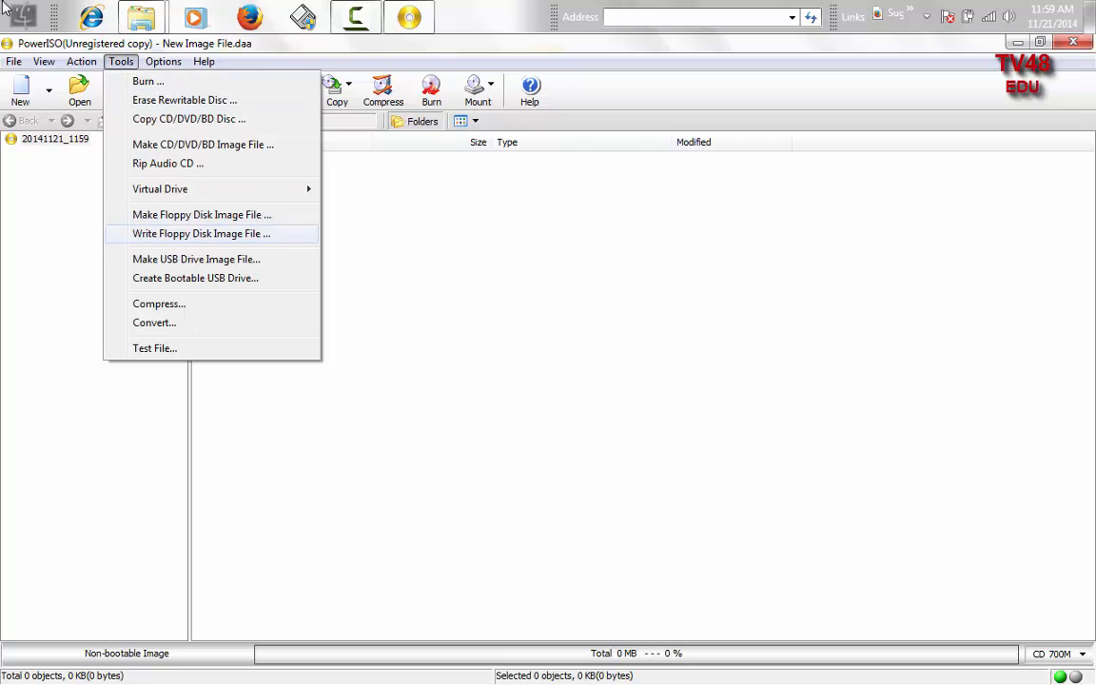
pyautogui.moveTo(195, 278)
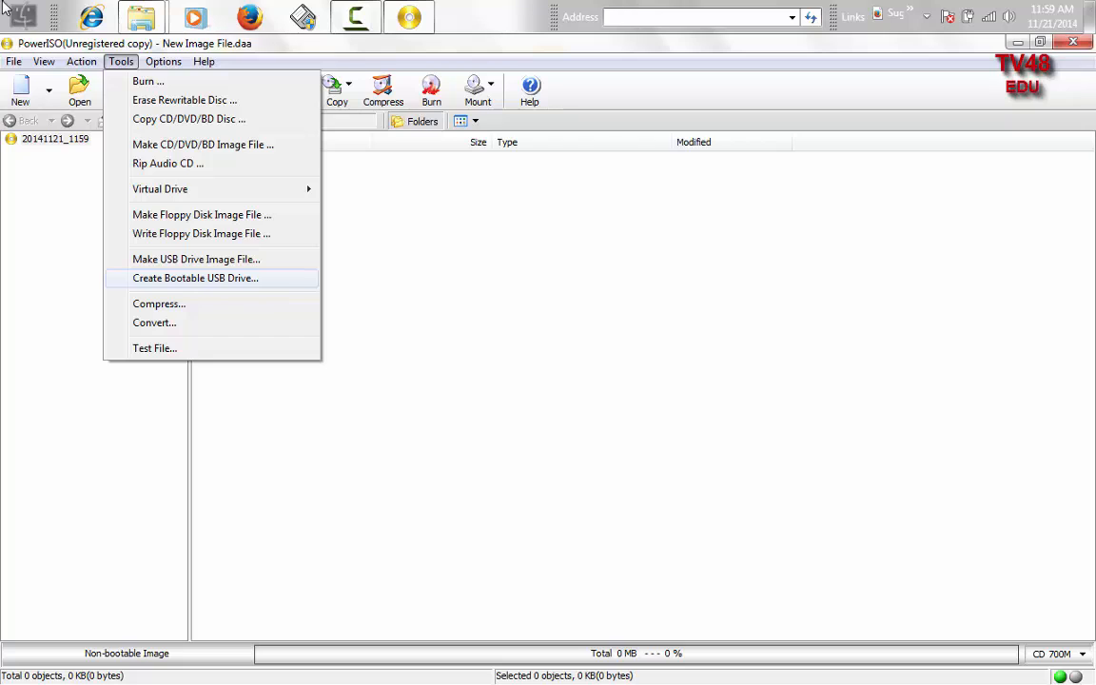
pyautogui.click(194, 278)
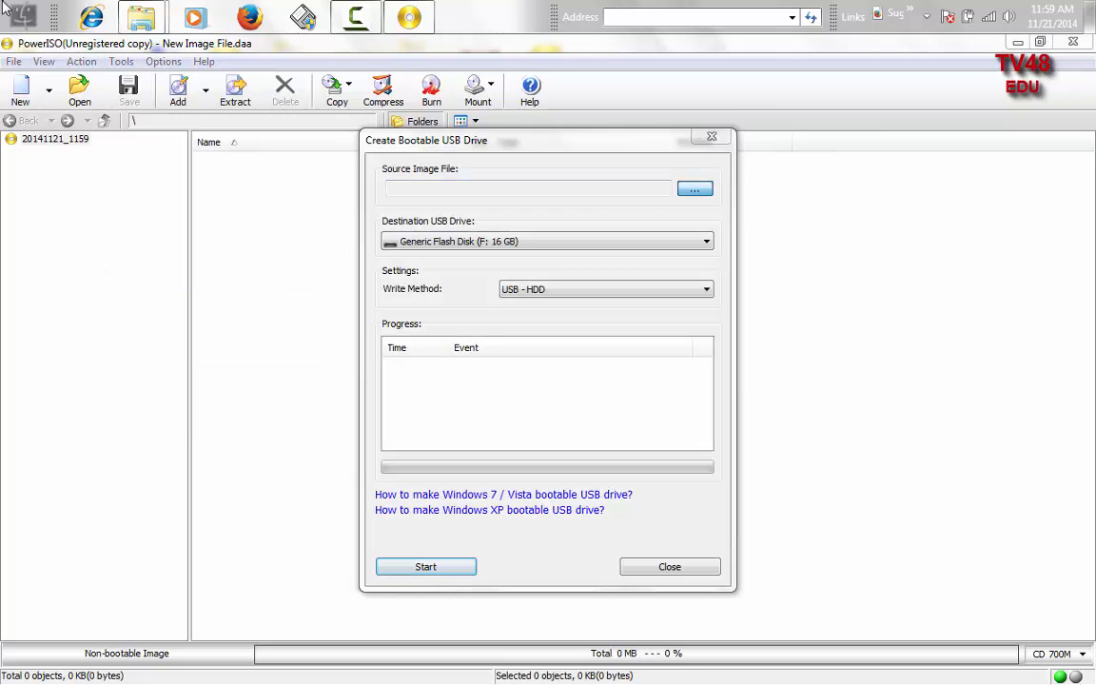
# Step: Choose android-x86-5.0alpha.iso as the source image with Write RAW, then start writing
pyautogui.click(694, 189)
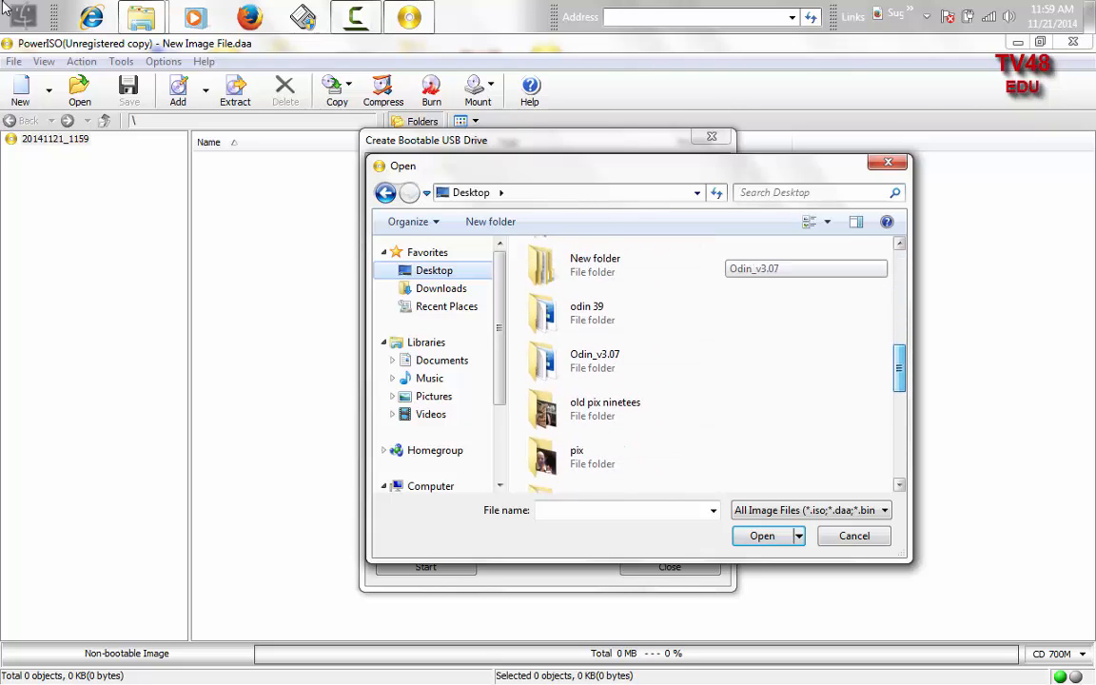
pyautogui.scroll(-3)
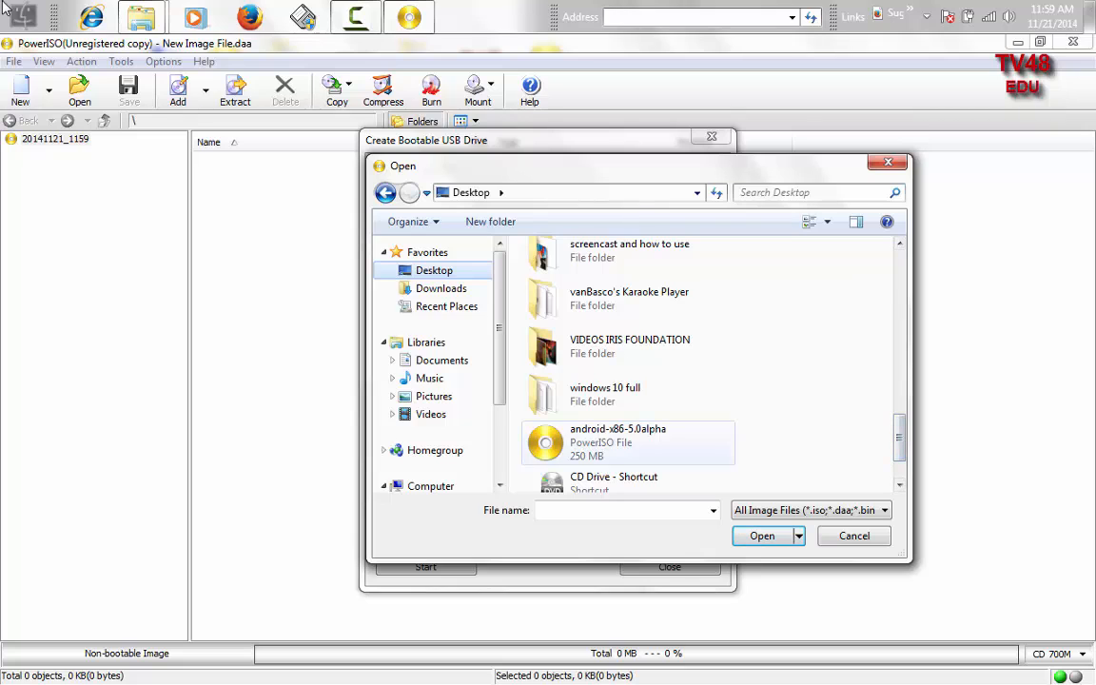
pyautogui.click(760, 535)
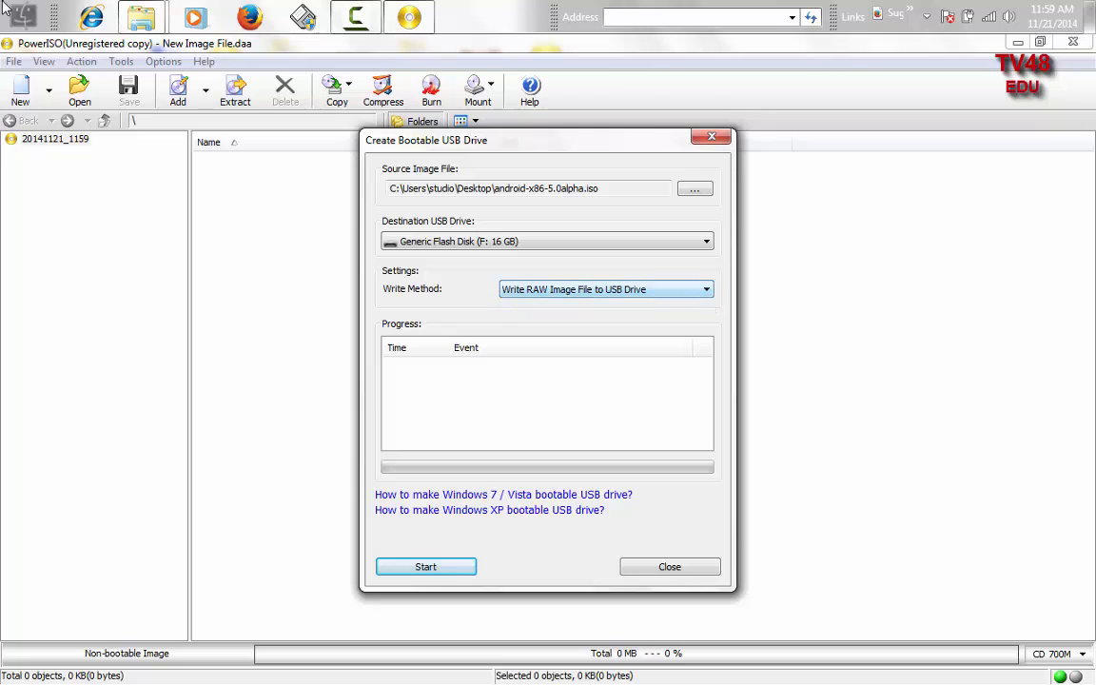
pyautogui.click(426, 566)
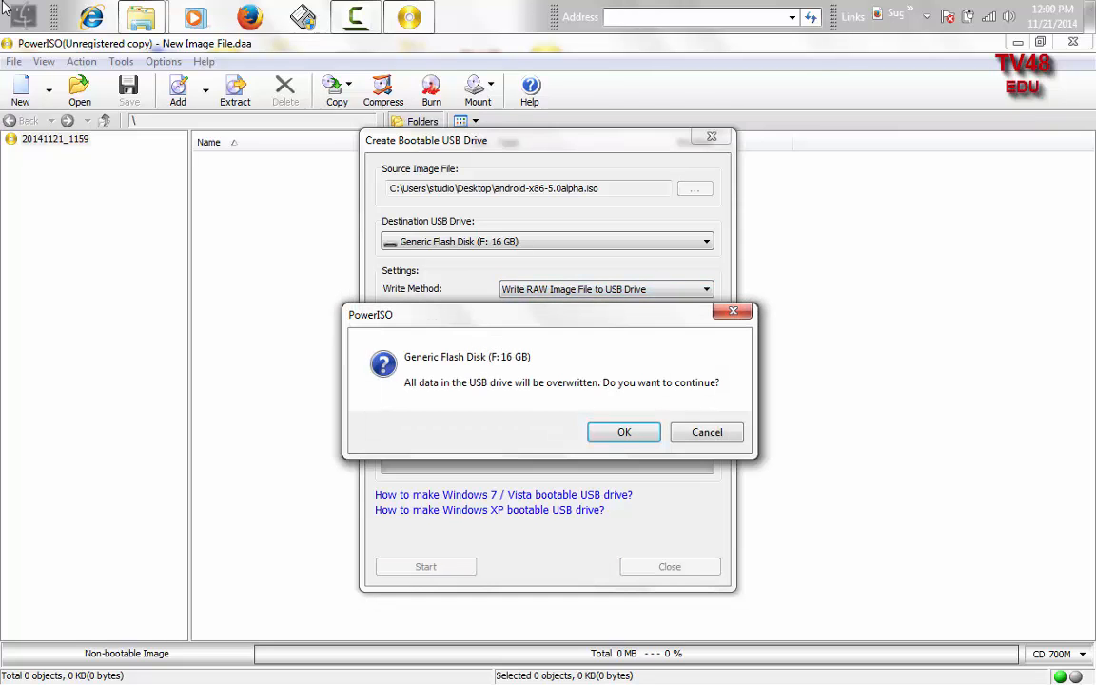
# Step: Confirm overwriting the 16 GB drive and acknowledge the successful write
pyautogui.click(623, 432)
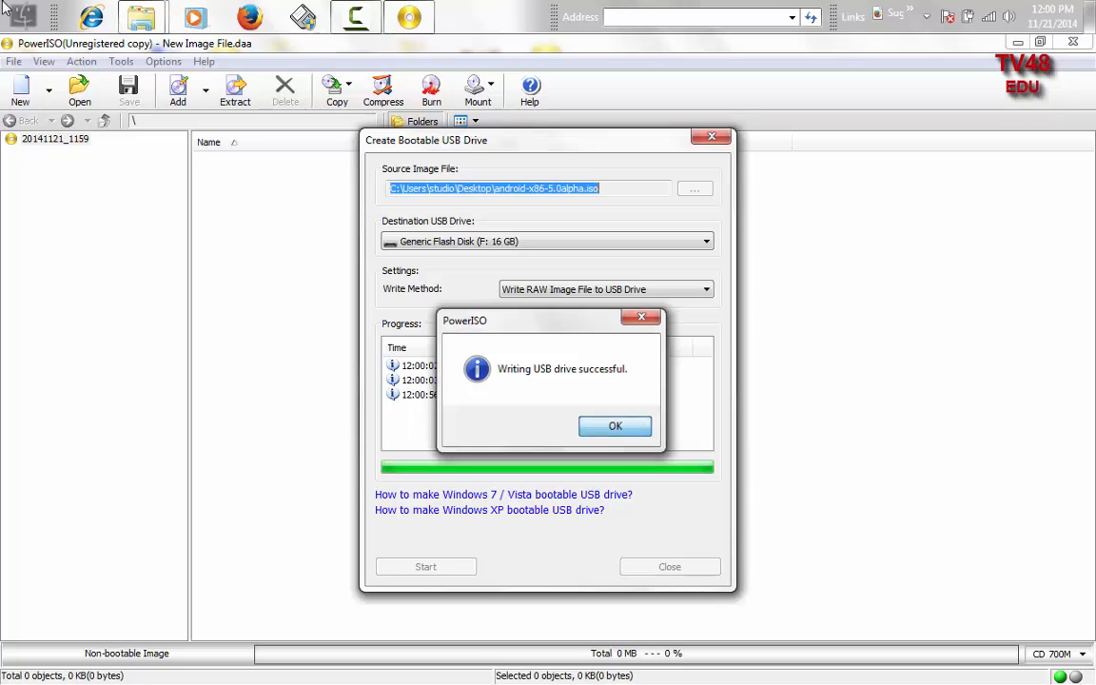
pyautogui.click(614, 425)
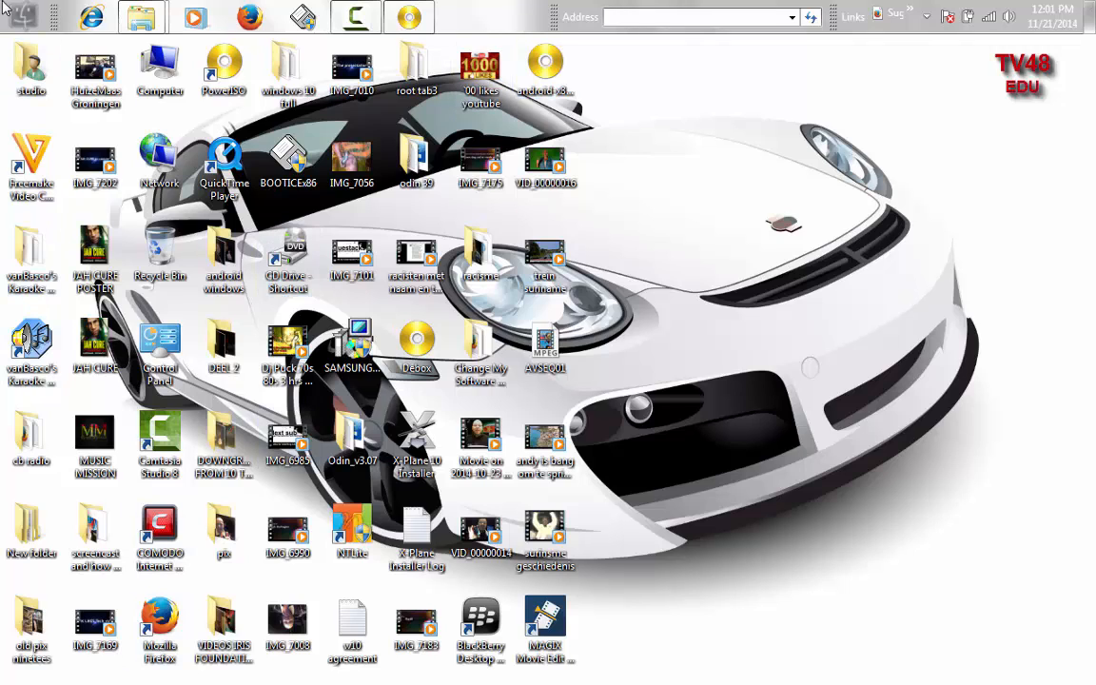
# Step: Try opening Removable Disk (F:) from Computer, declining the format prompt and the access error
pyautogui.click(19, 17)
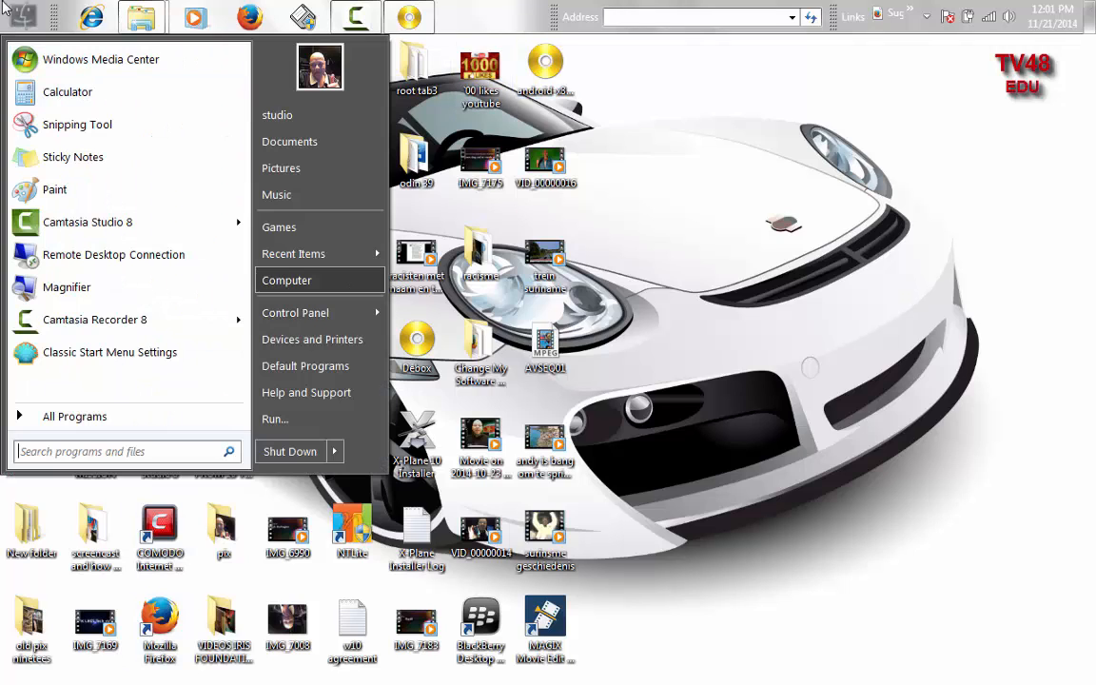
pyautogui.click(24, 17)
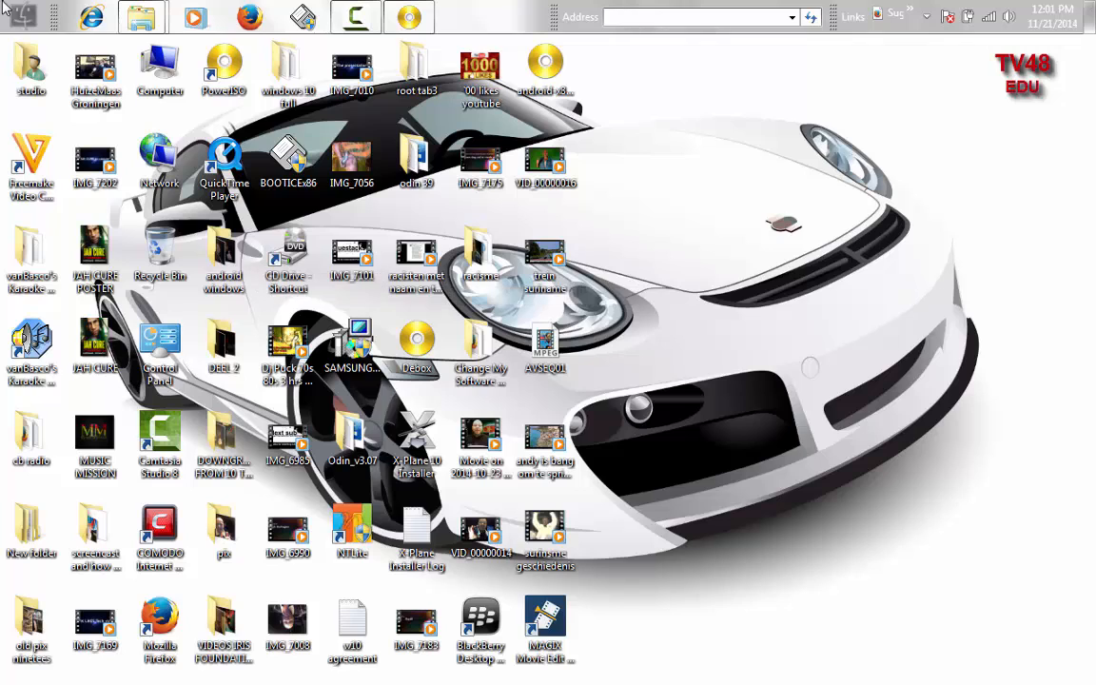
pyautogui.doubleClick(160, 71)
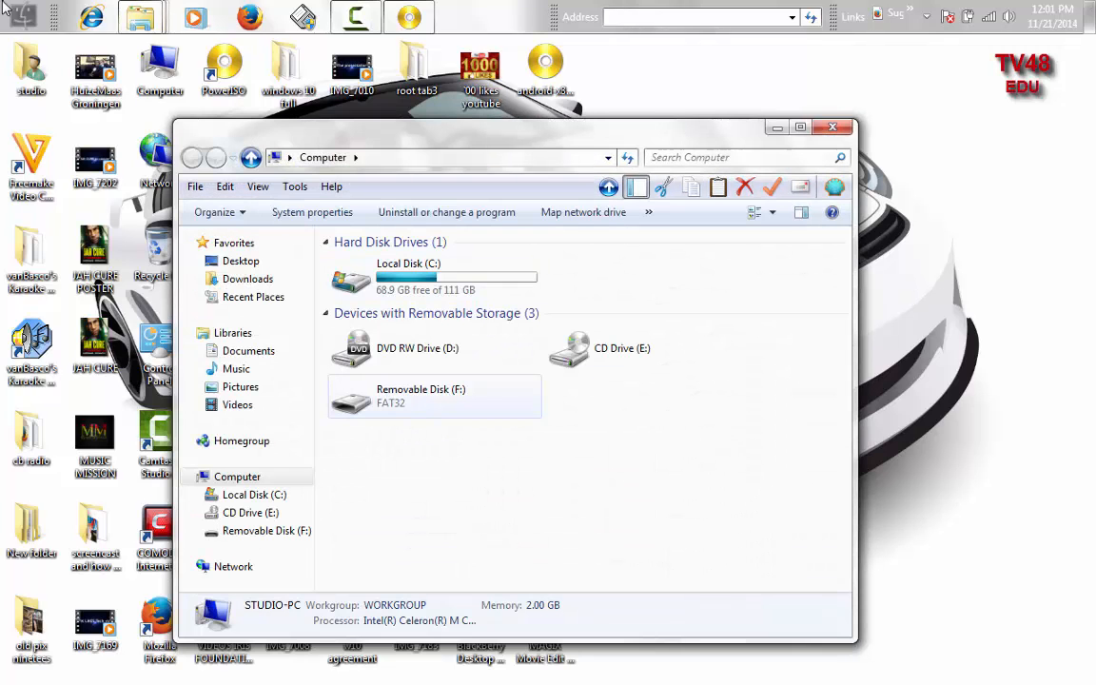
pyautogui.click(434, 395)
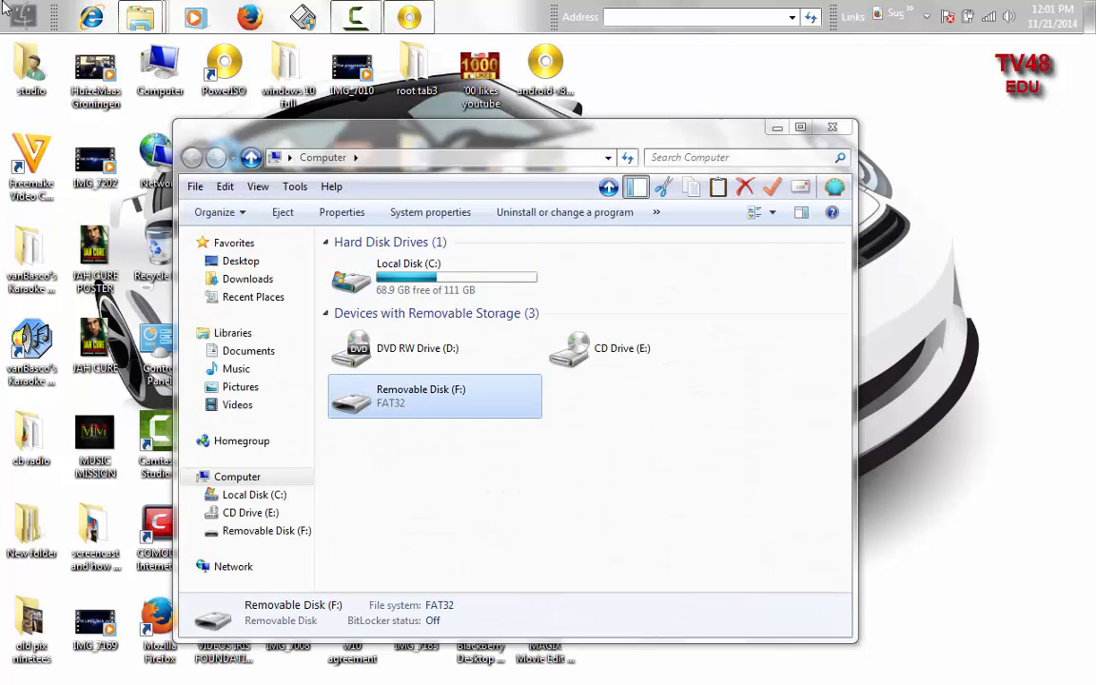
pyautogui.doubleClick(434, 396)
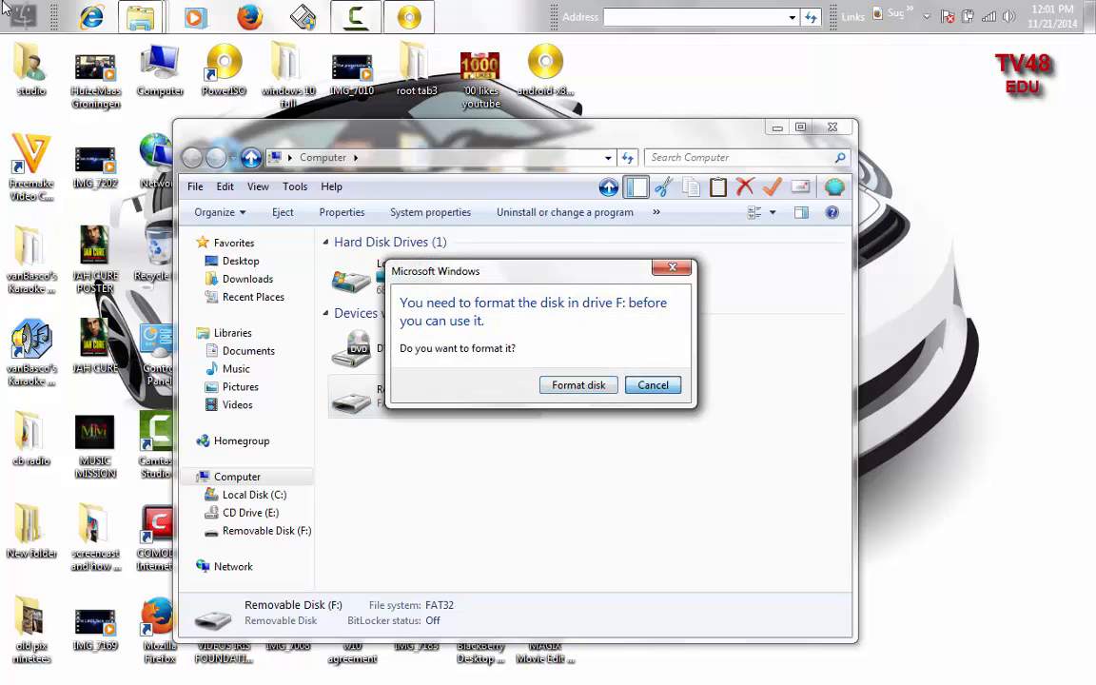
pyautogui.click(653, 385)
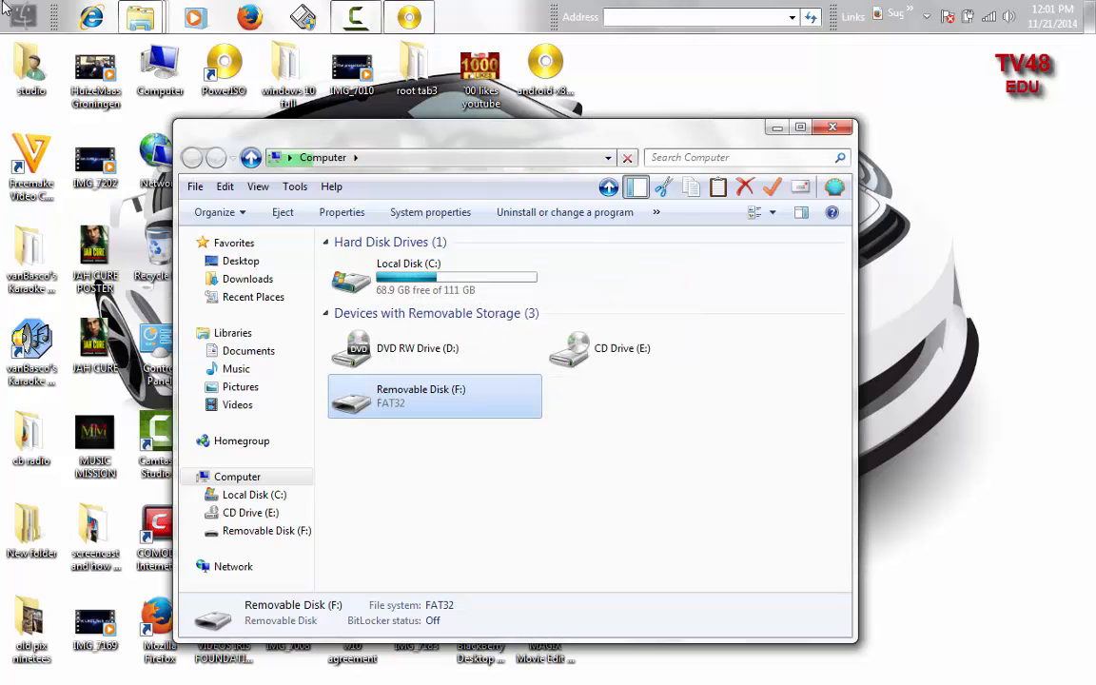
pyautogui.doubleClick(433, 395)
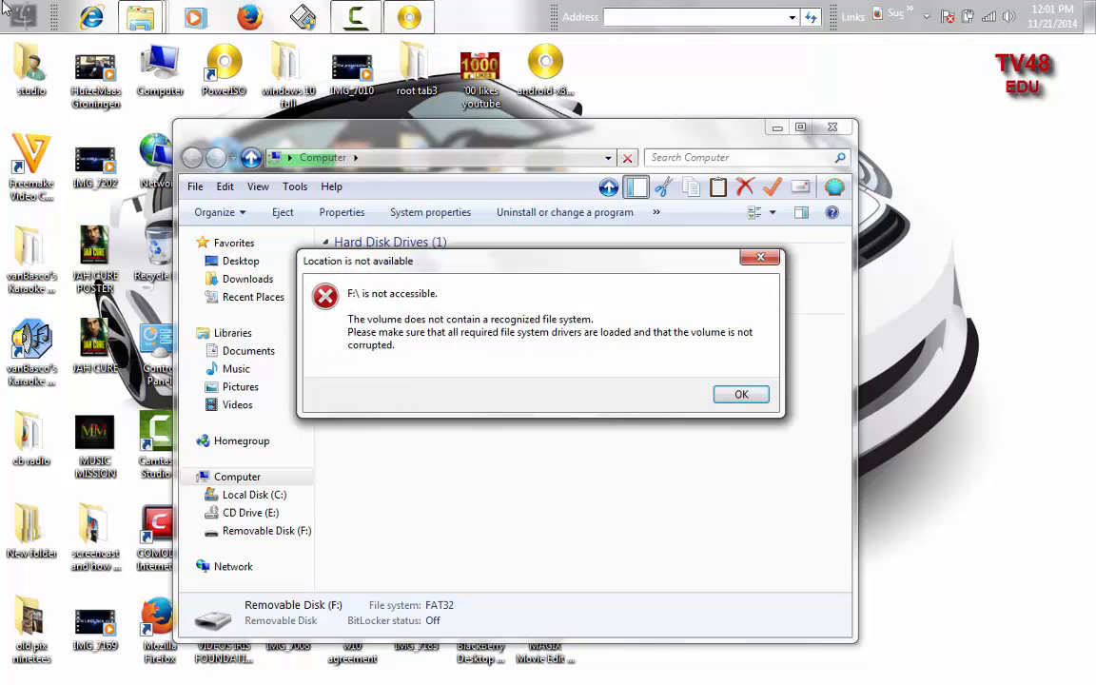
pyautogui.click(741, 394)
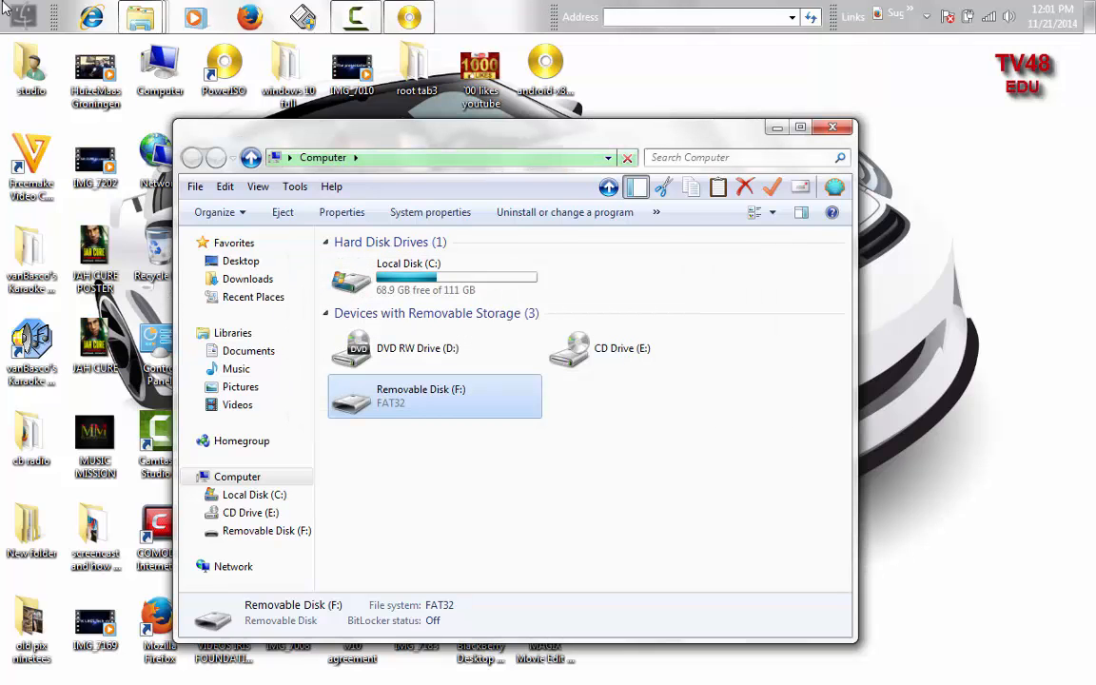
# Step: Inspect F:'s Properties showing 0 bytes, then bring up its context menu again
pyautogui.rightClick(434, 395)
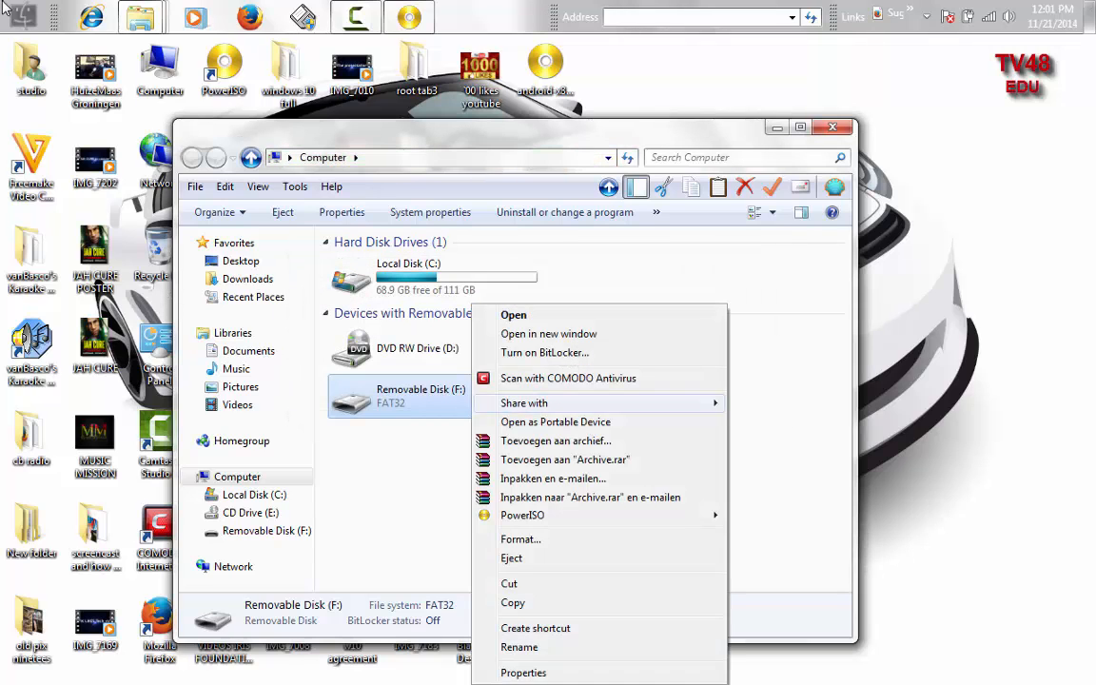
pyautogui.moveTo(523, 673)
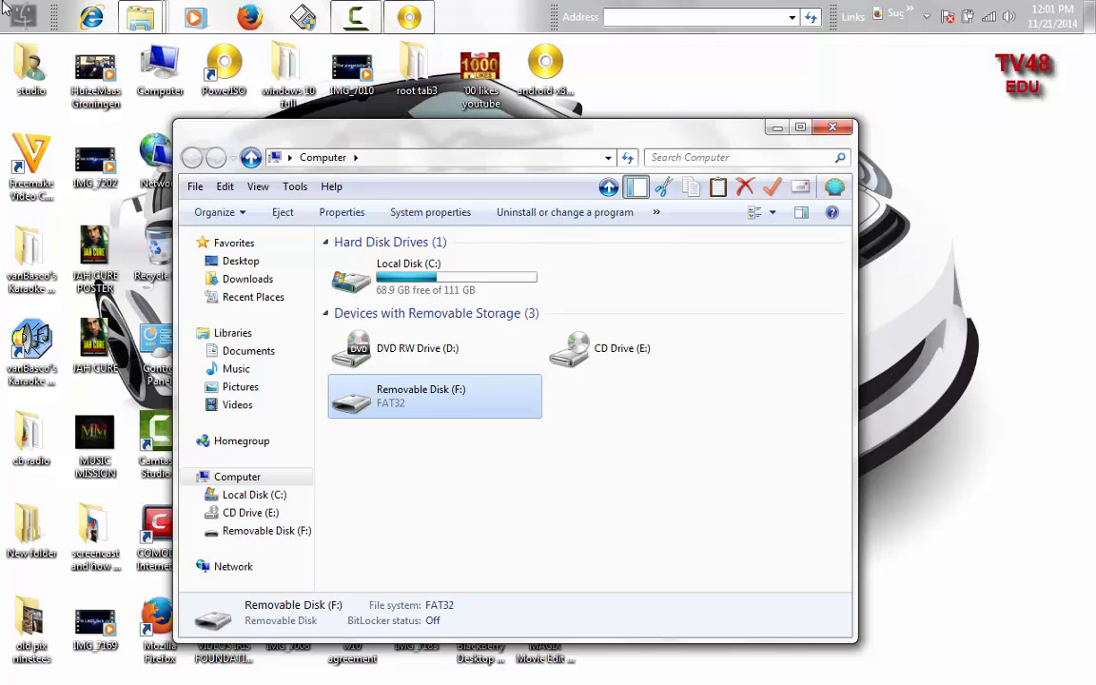
pyautogui.click(341, 212)
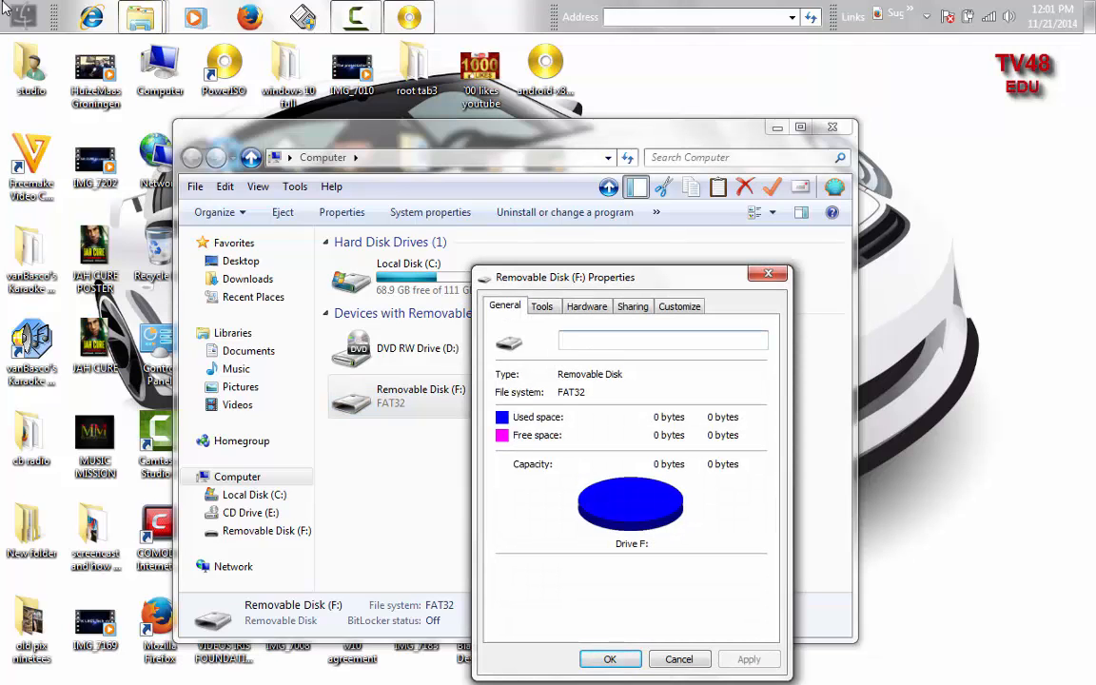
pyautogui.click(678, 658)
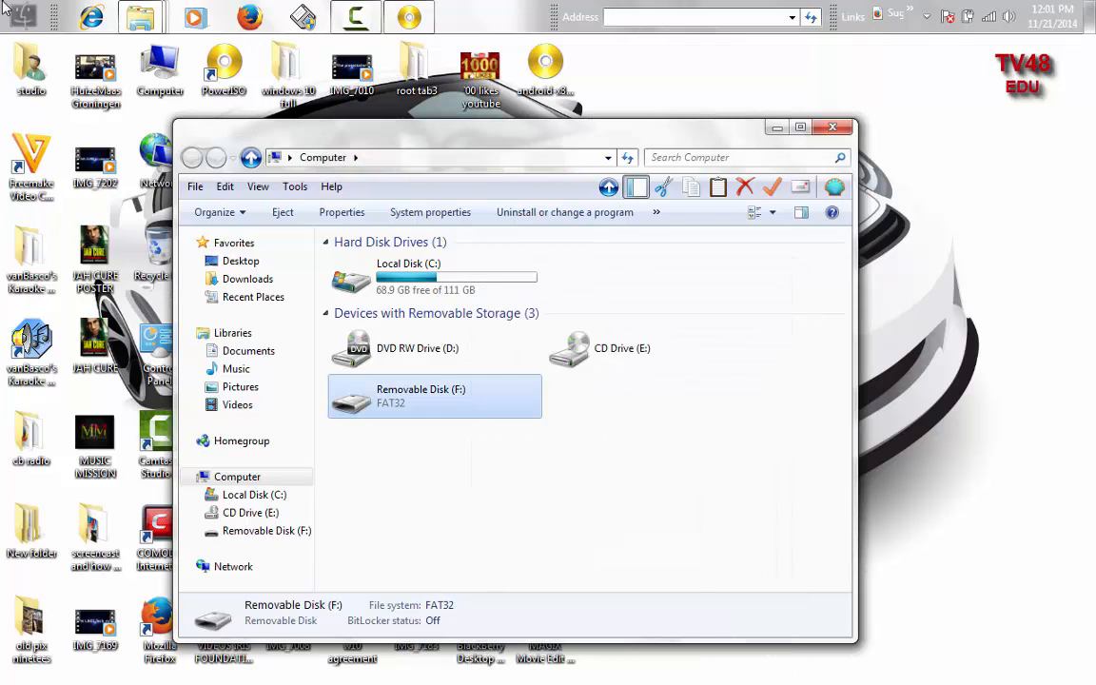
pyautogui.rightClick(433, 396)
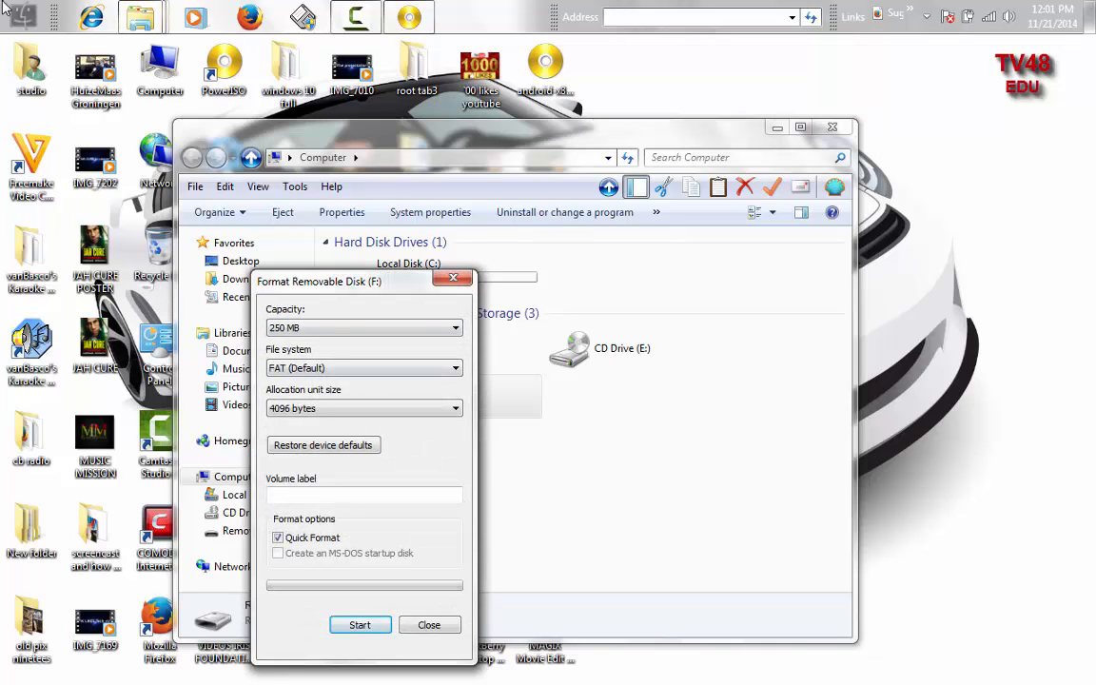
# Step: Review the 250 MB FAT format settings for F: and close without formatting
pyautogui.click(363, 327)
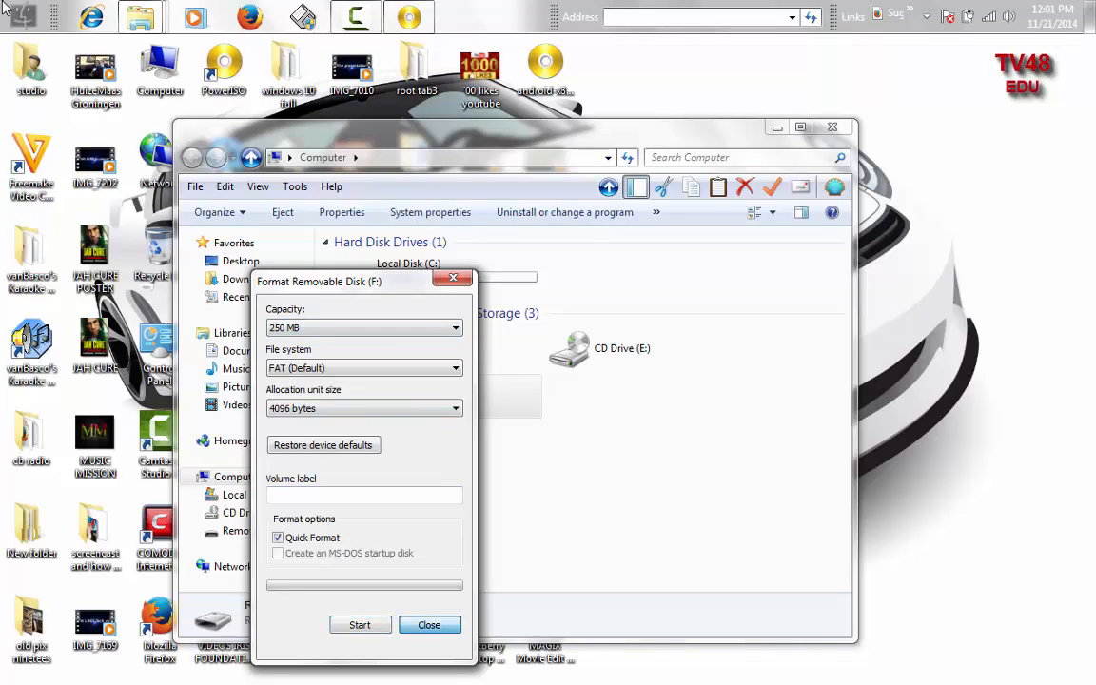
pyautogui.click(429, 624)
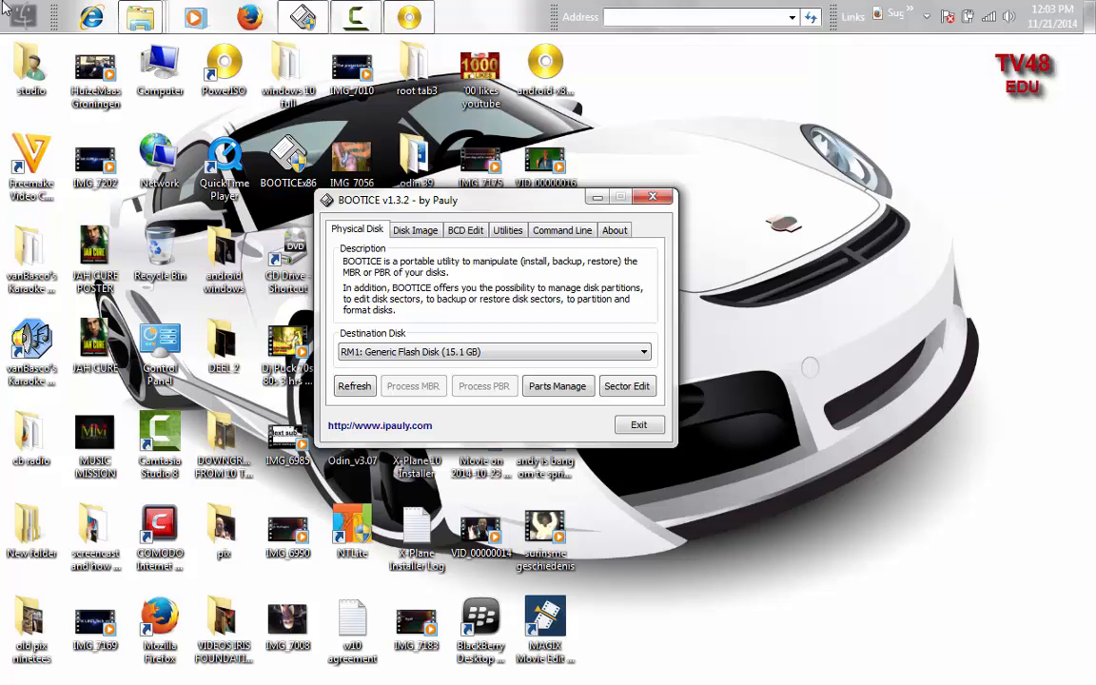
# Step: Open Parts Manage for the 15.1 GB disk and preview the Re-Partitioning modes
pyautogui.click(558, 385)
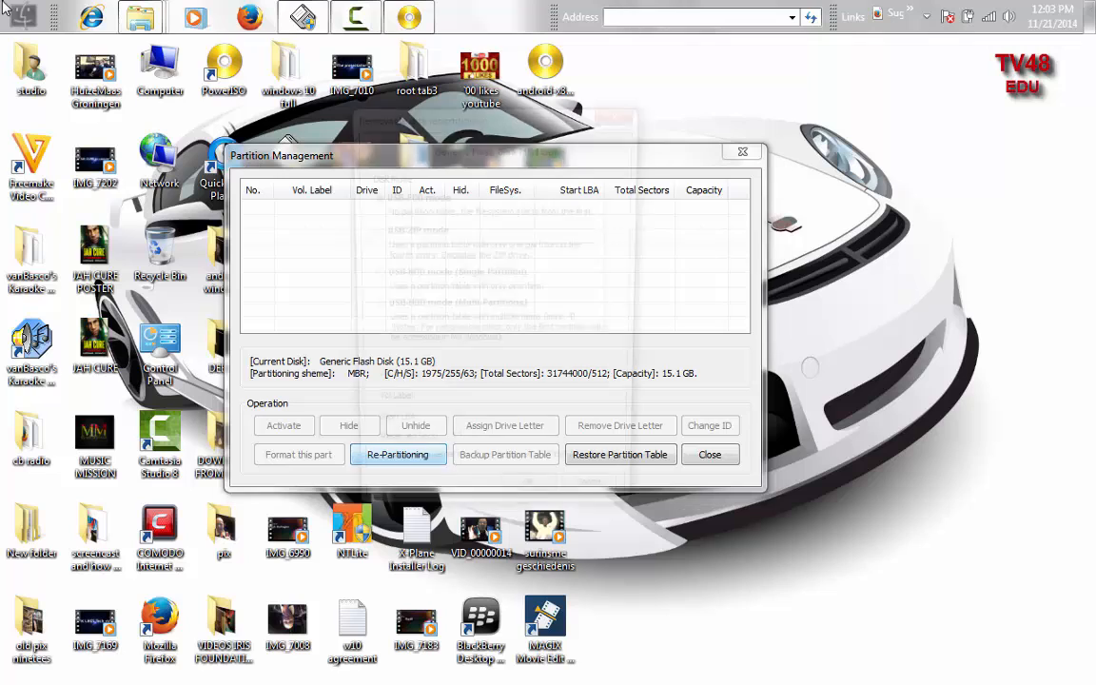
pyautogui.click(397, 454)
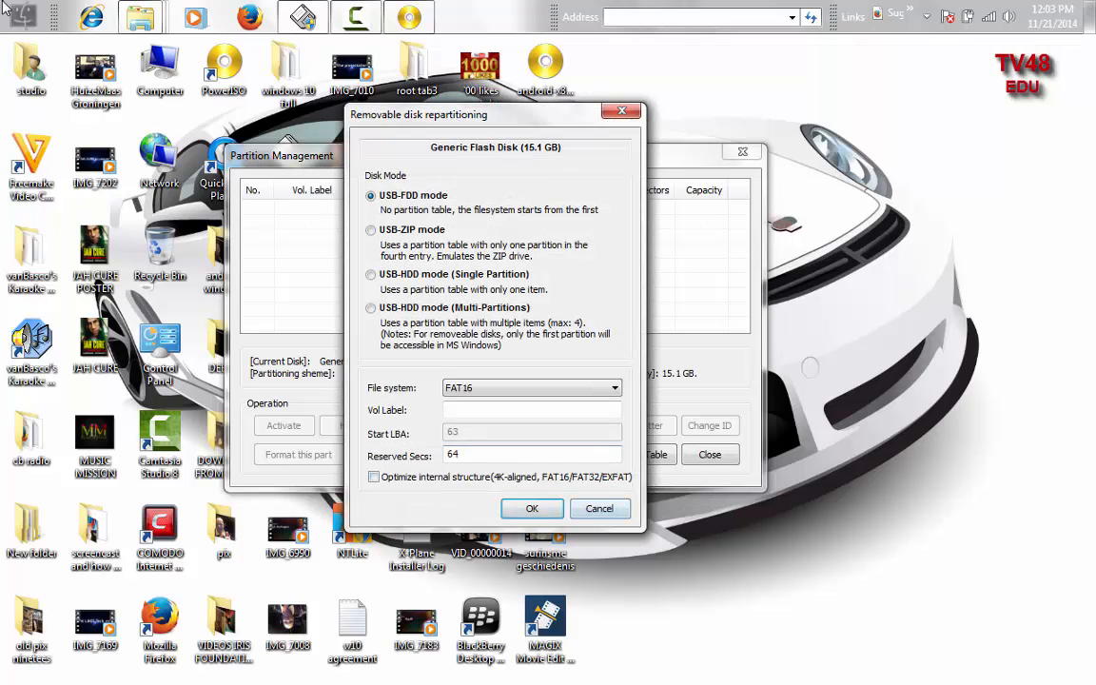
pyautogui.click(599, 507)
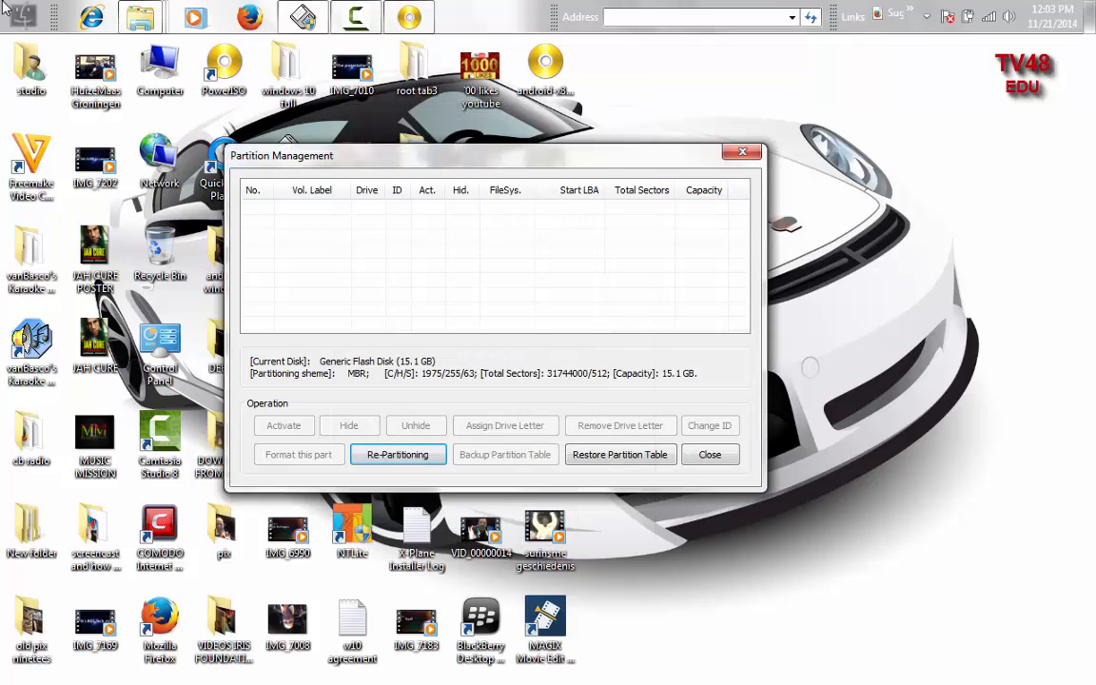